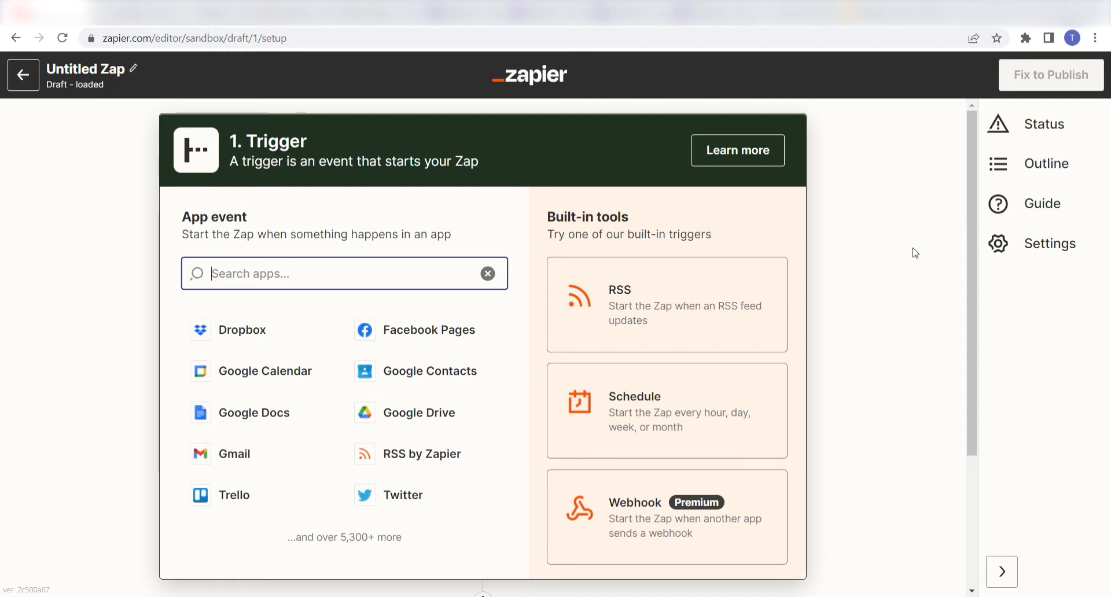
Choose Google Forms as the trigger app with the New Form Response event and continue
{"action": "type", "text": "Google Forms"}
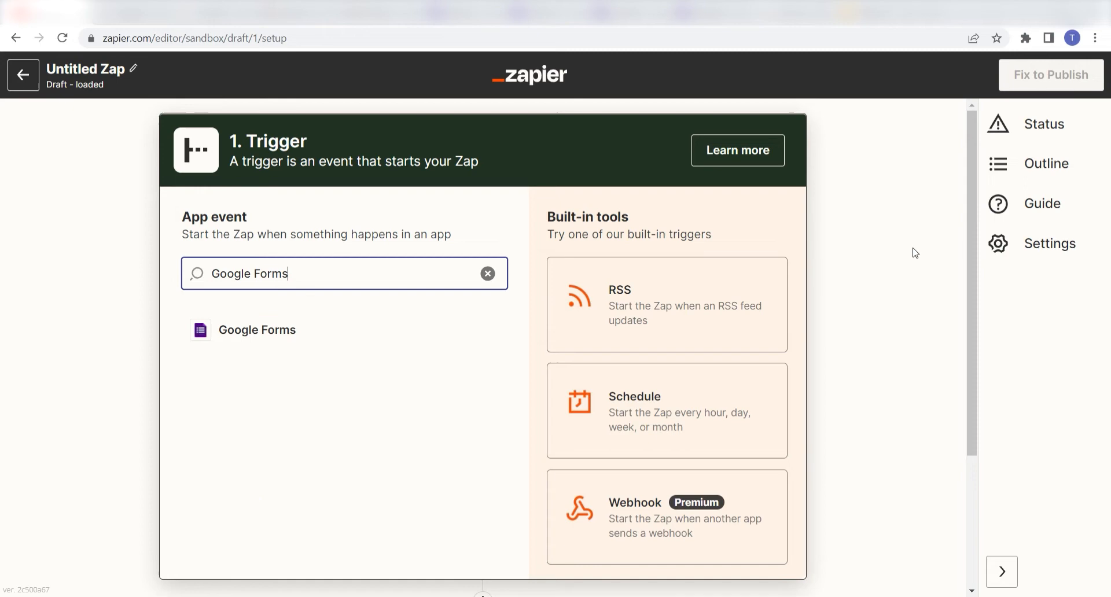
{"action": "mouse_move", "coordinate": [236, 330]}
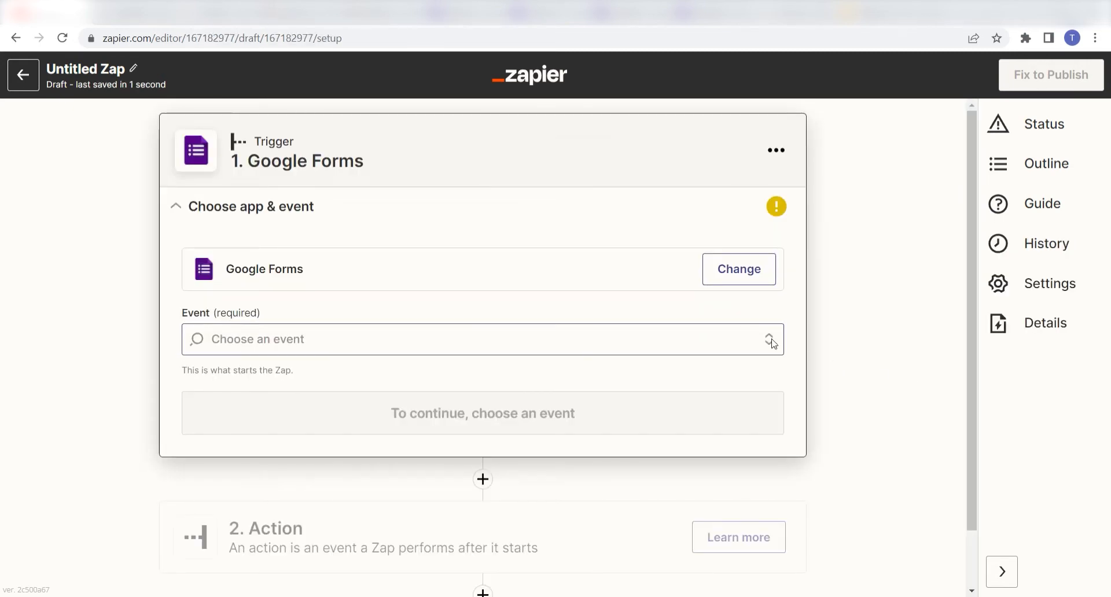
{"action": "left_click", "coordinate": [482, 339]}
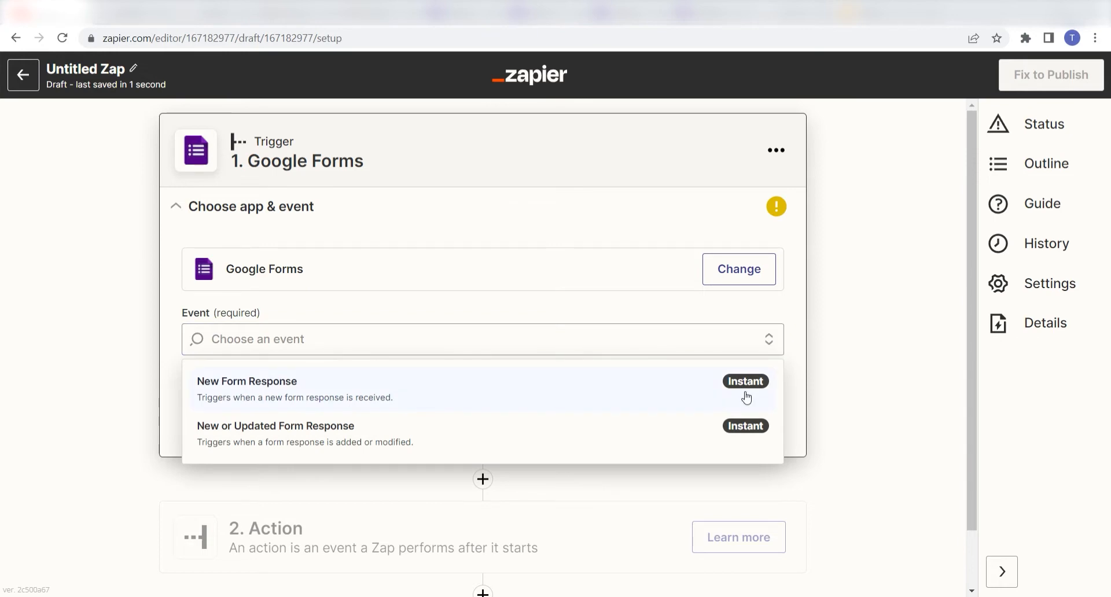
{"action": "left_click", "coordinate": [247, 388]}
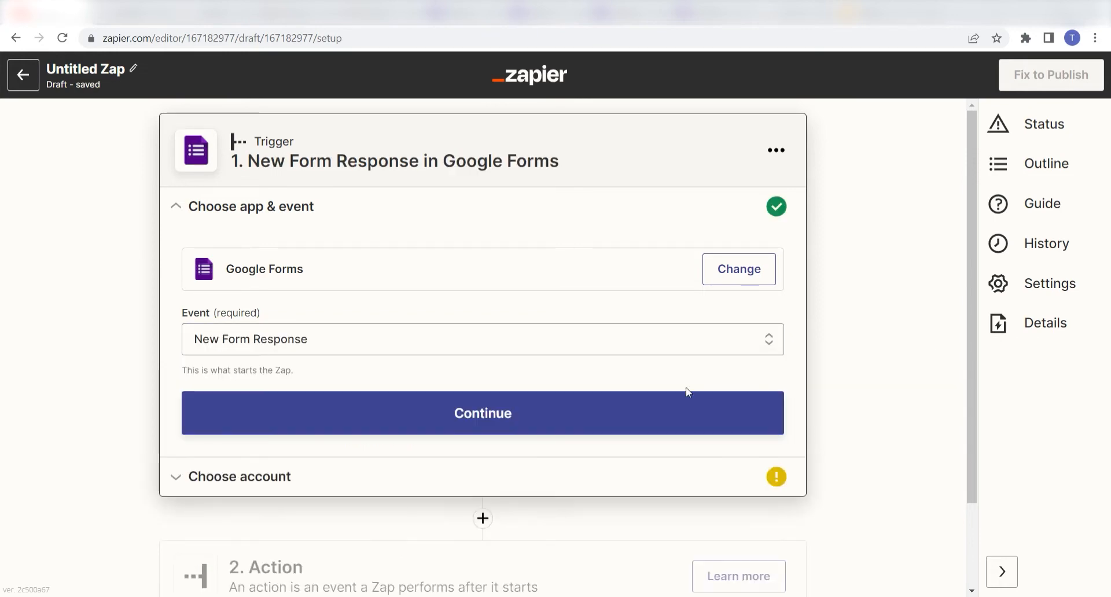
{"action": "left_click", "coordinate": [481, 413]}
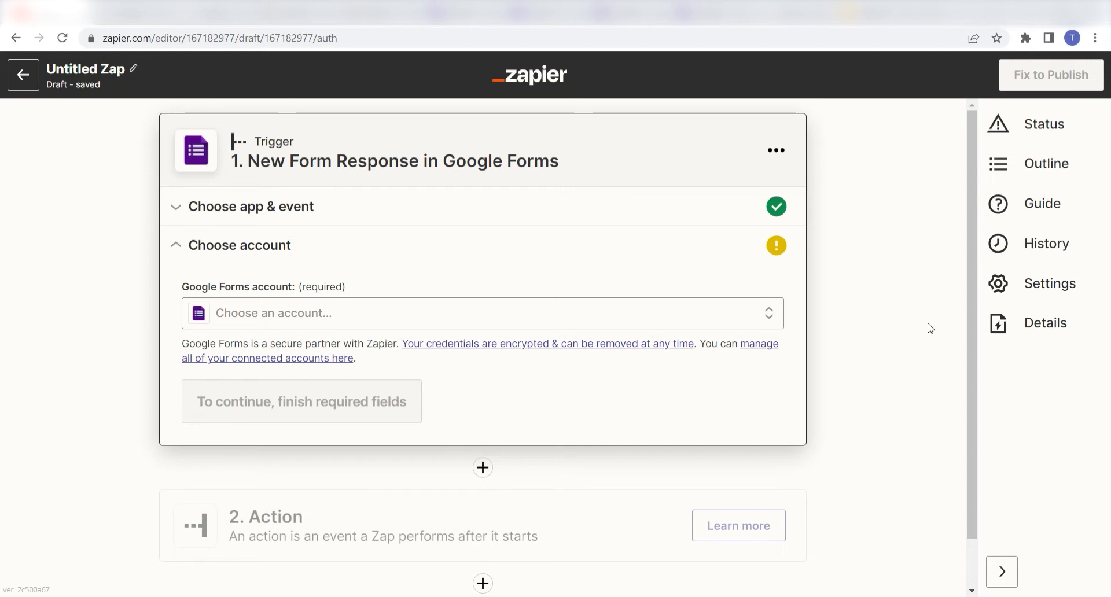
Sign in to a Google Forms account, allow Zapier access in the Google consent popup, and continue
{"action": "left_click", "coordinate": [484, 314]}
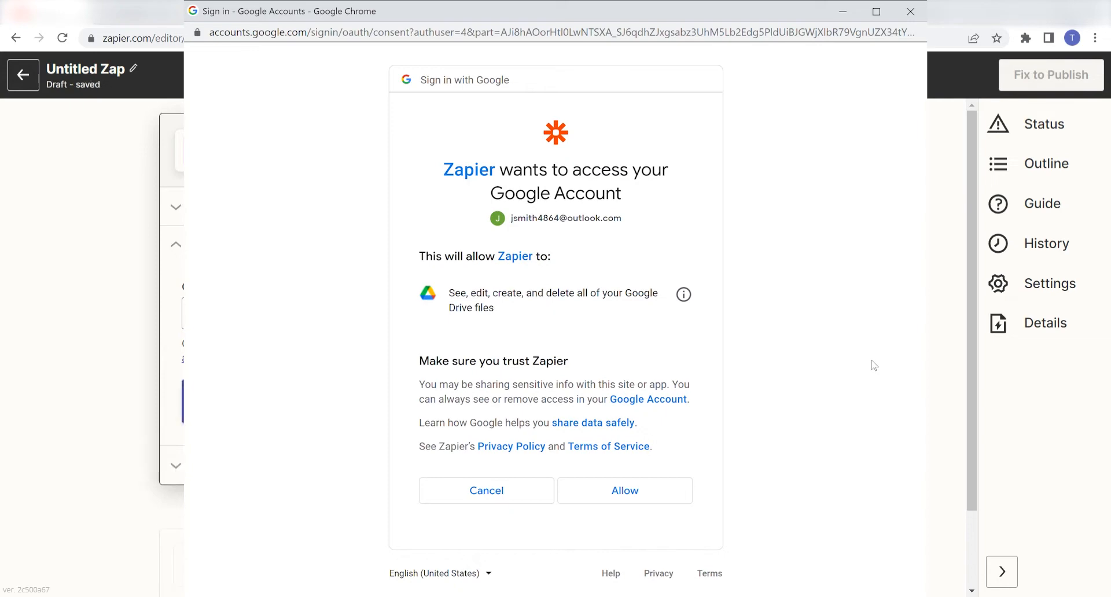
{"action": "left_click", "coordinate": [624, 491]}
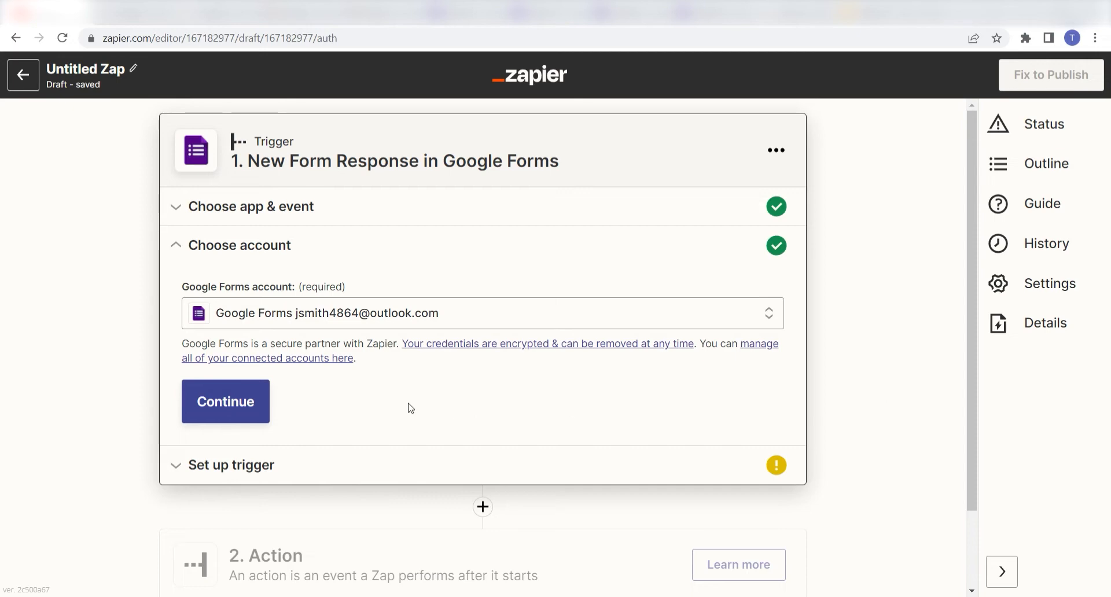
{"action": "left_click", "coordinate": [224, 401]}
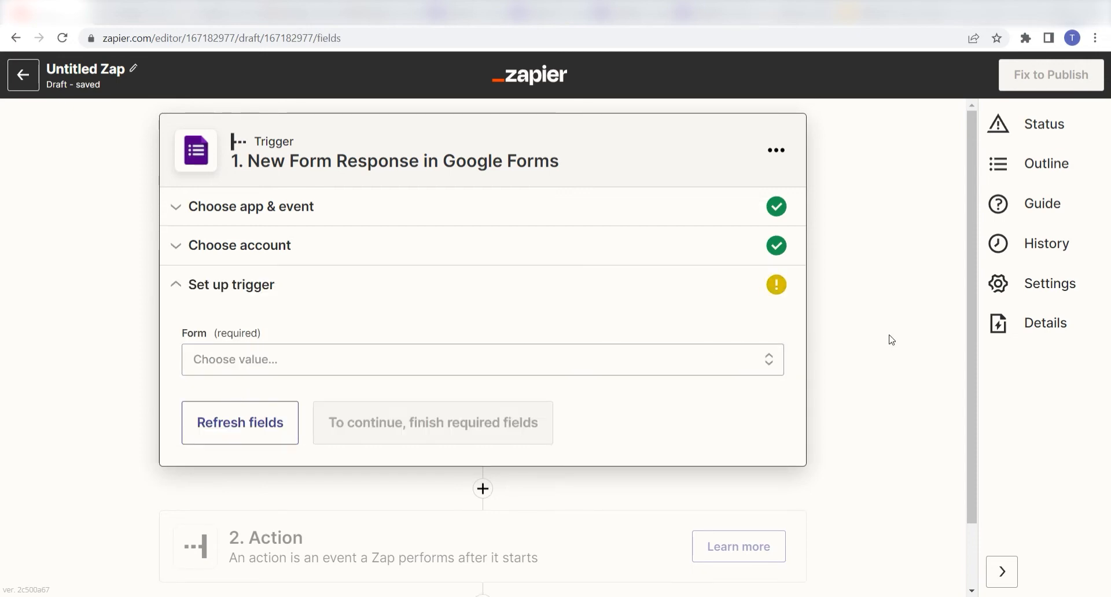
Select the Zapier Overview Survey form, test the trigger to fetch a sample response, and continue
{"action": "left_click", "coordinate": [481, 358]}
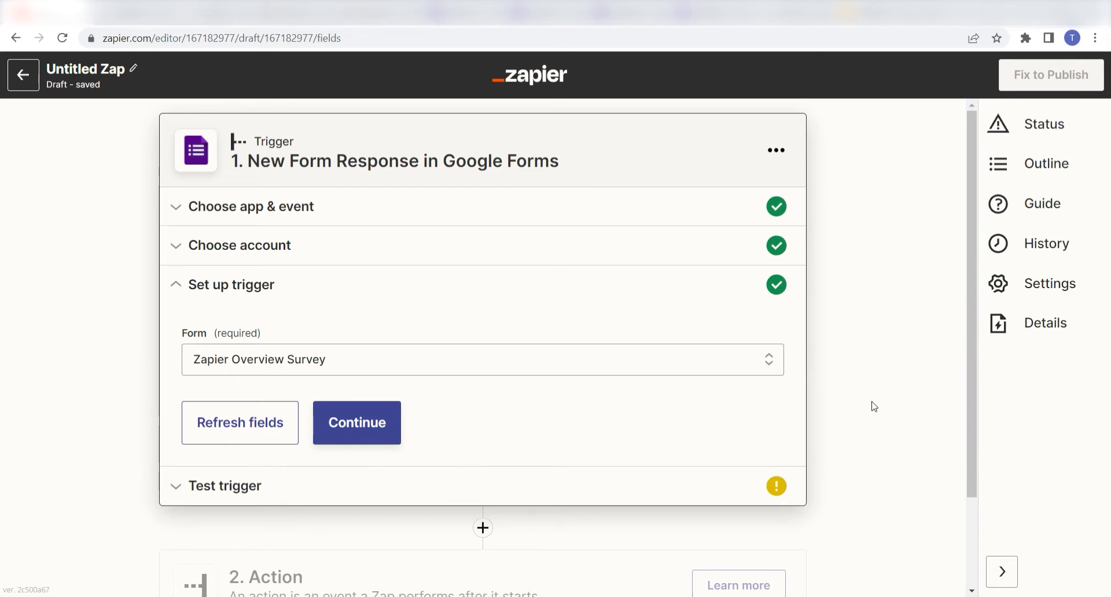
{"action": "left_click", "coordinate": [357, 423]}
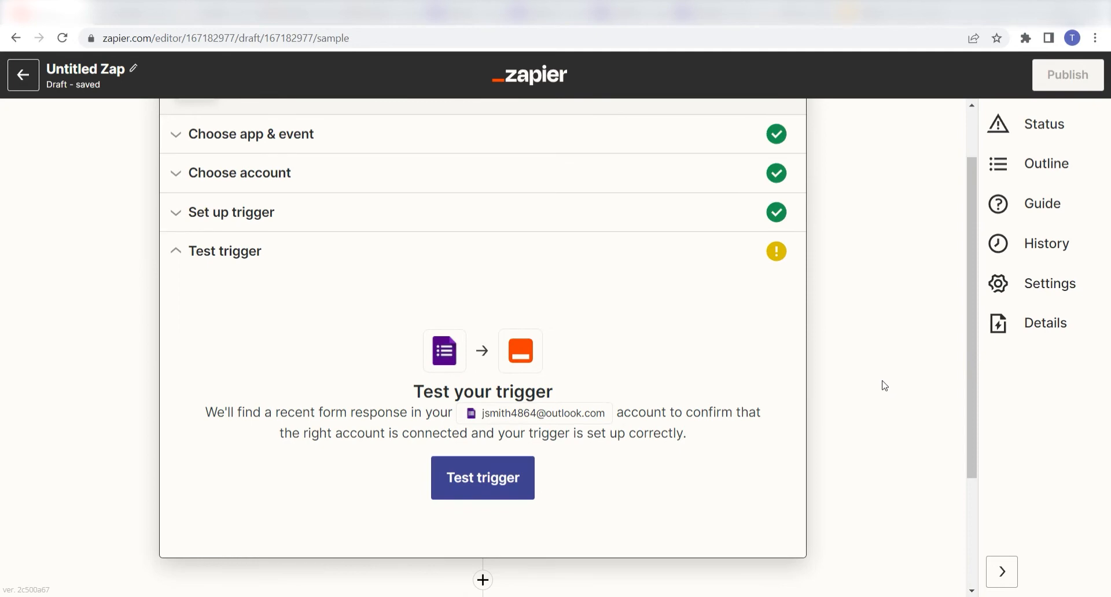
{"action": "left_click", "coordinate": [483, 478]}
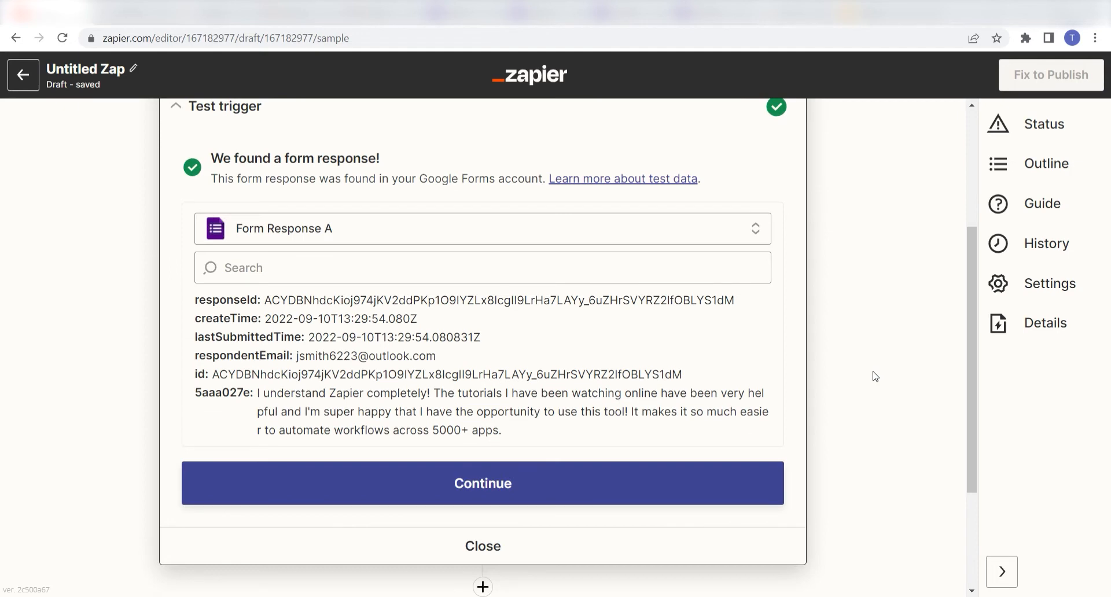
{"action": "mouse_move", "coordinate": [634, 495]}
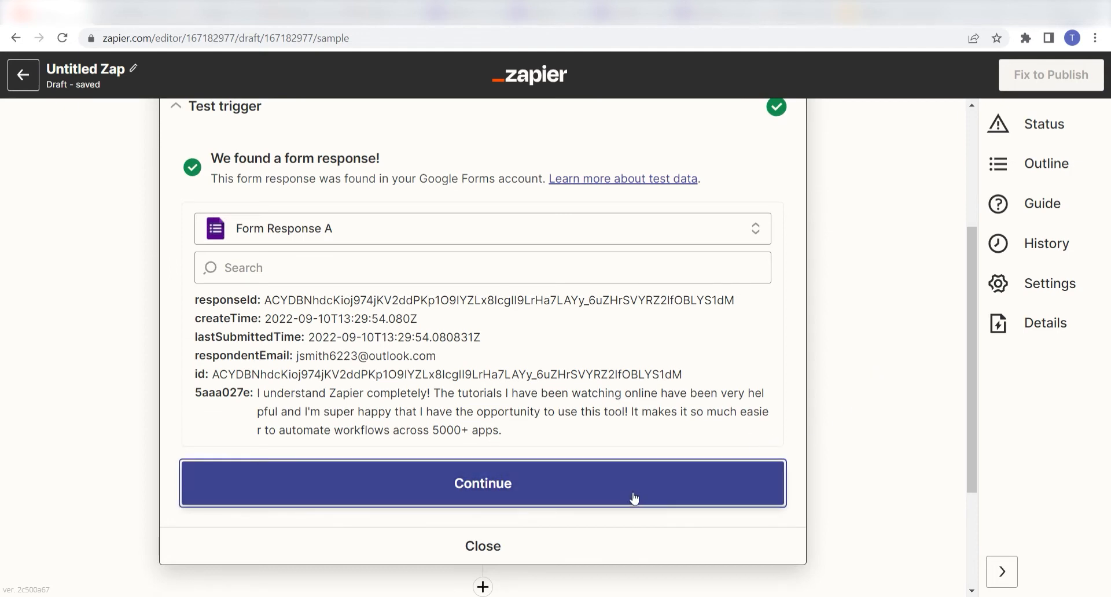
{"action": "left_click", "coordinate": [483, 483]}
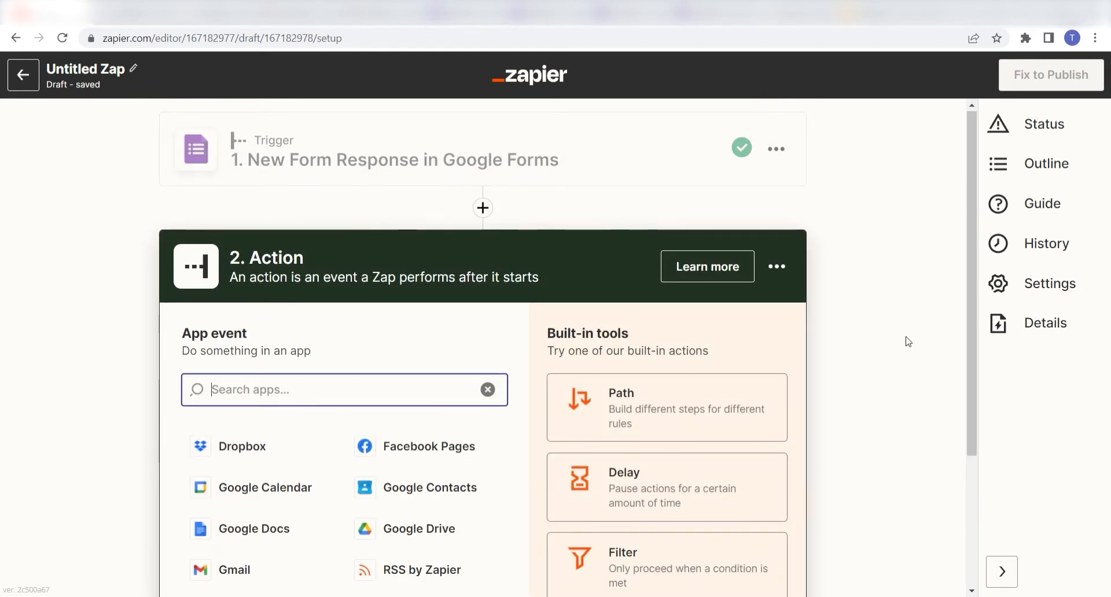
Pick the Format built-in tool with the Date / Time event as the action and continue
{"action": "scroll", "scroll_direction": "down", "scroll_amount": 3}
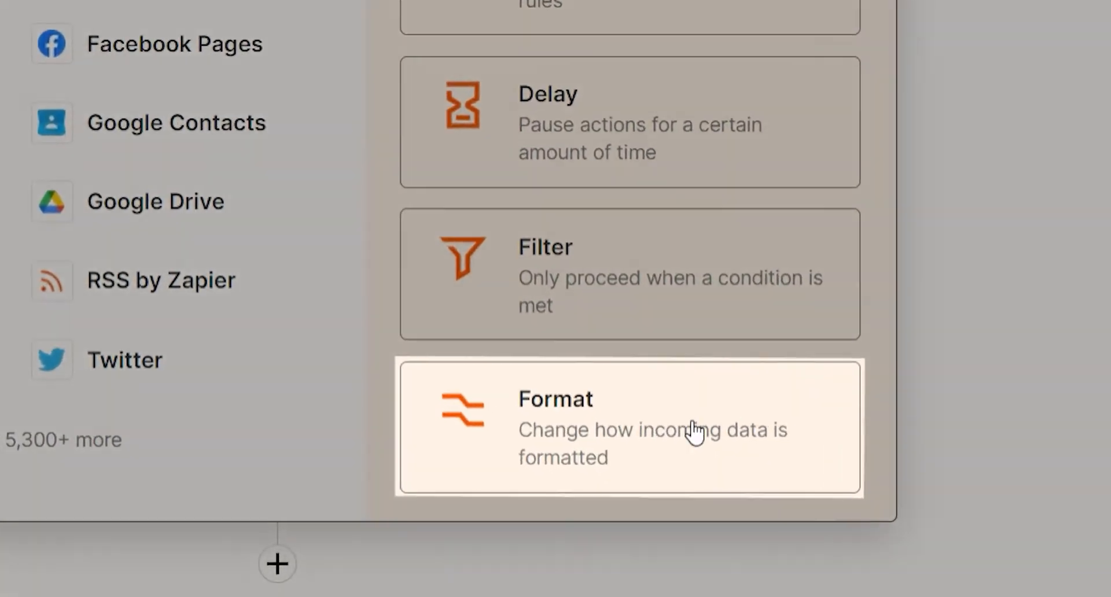
{"action": "left_click", "coordinate": [628, 428]}
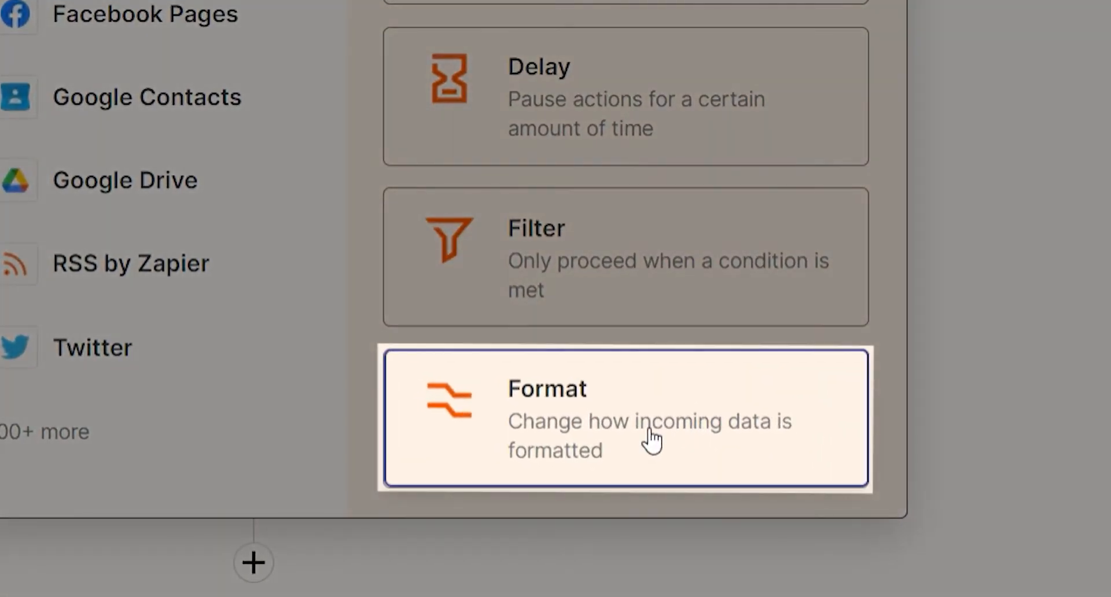
{"action": "left_click", "coordinate": [624, 418]}
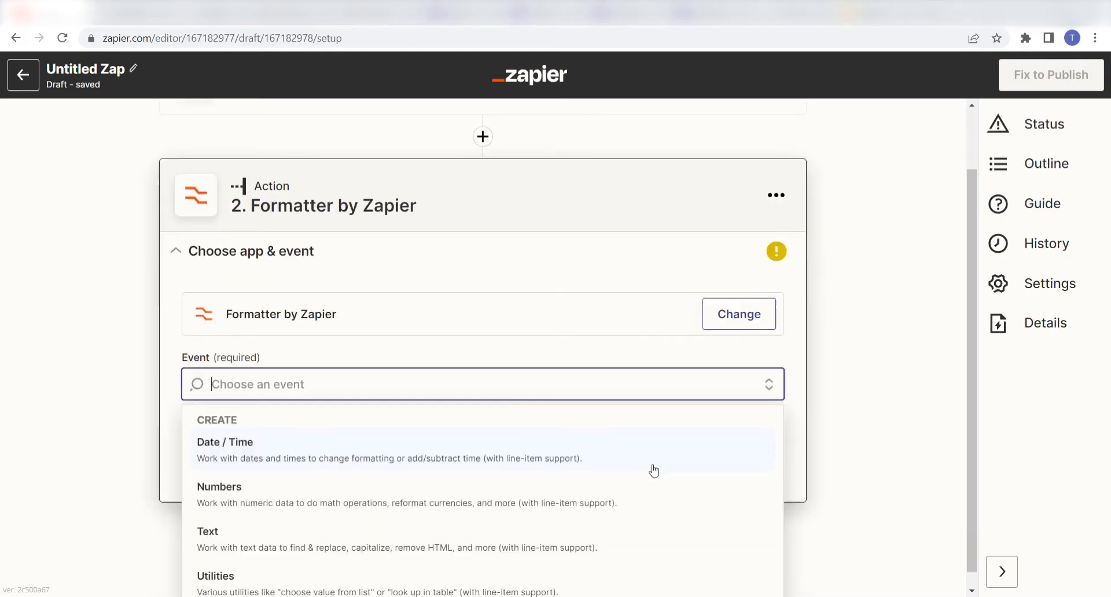
{"action": "left_click", "coordinate": [224, 443]}
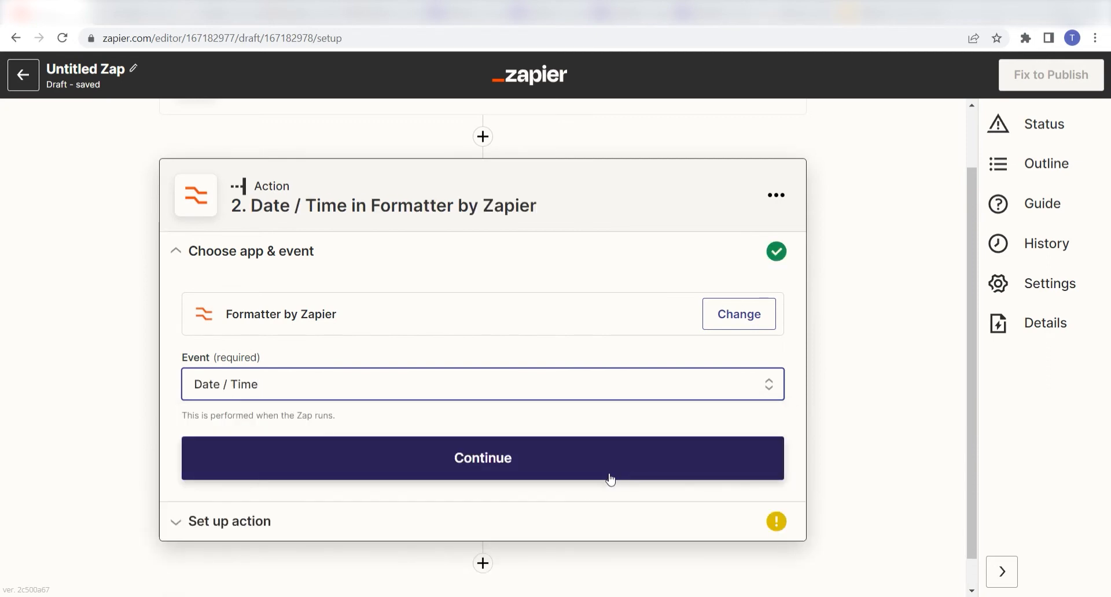
{"action": "left_click", "coordinate": [481, 457]}
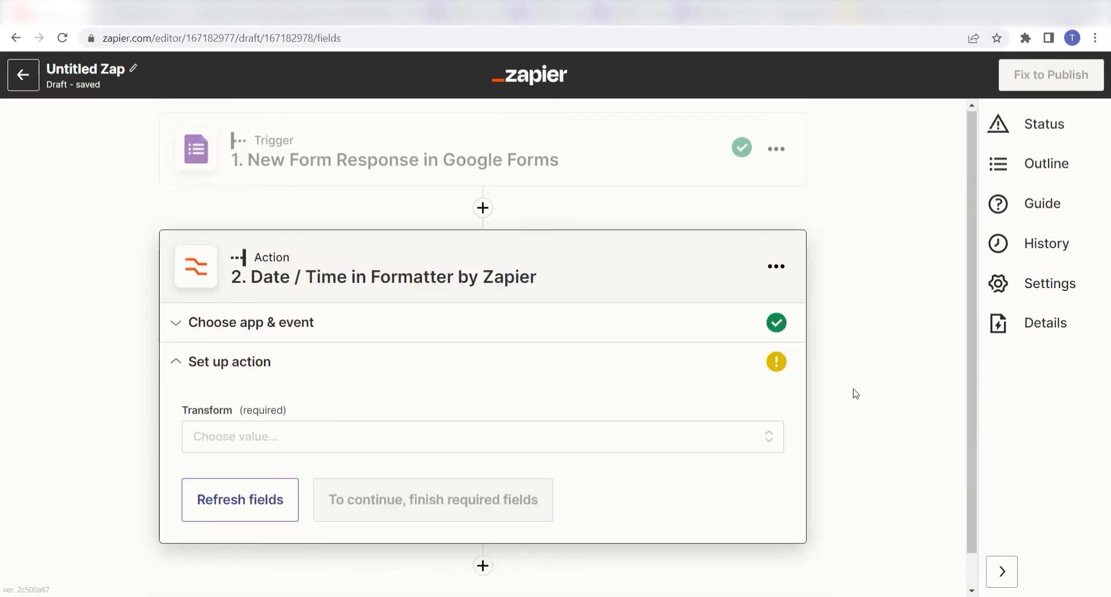
Use the Format transform on Last Submitted Time with the MMMM DD YYYY output format
{"action": "left_click", "coordinate": [482, 436]}
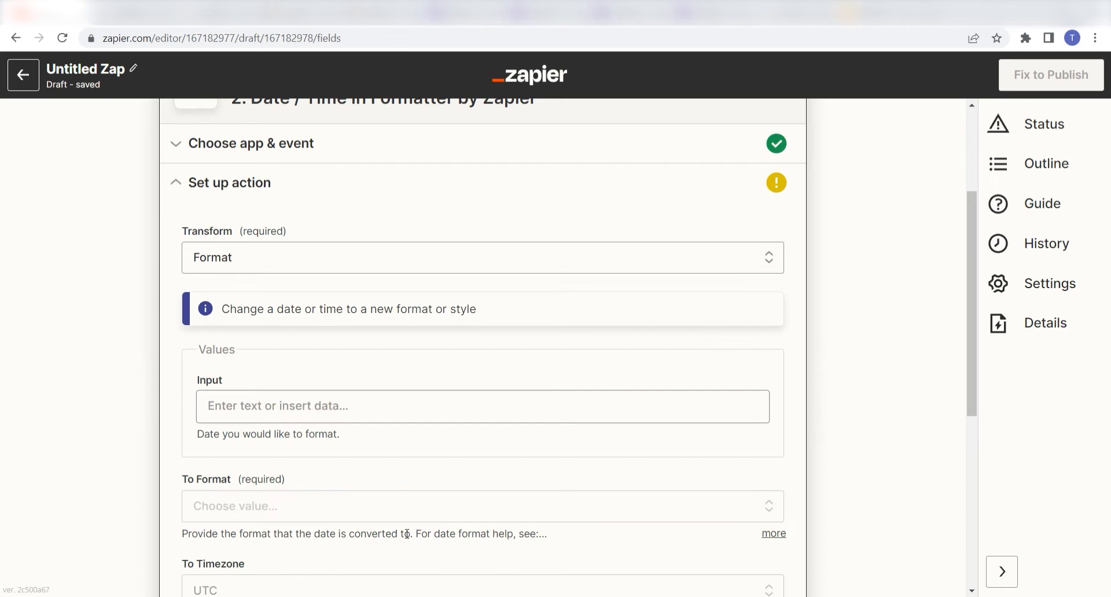
{"action": "mouse_move", "coordinate": [858, 344]}
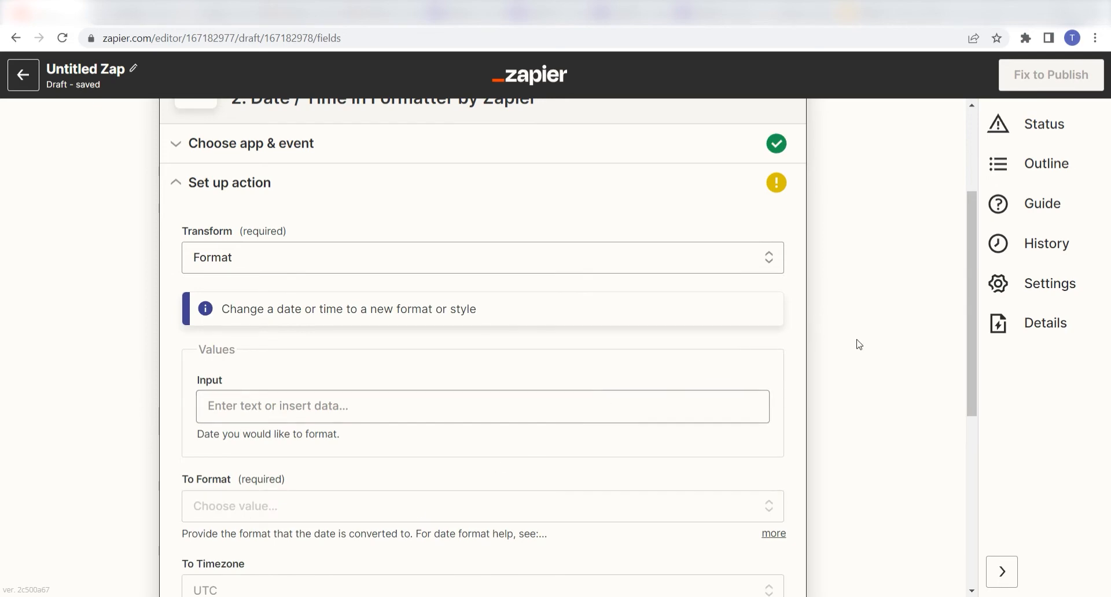
{"action": "left_click", "coordinate": [481, 406]}
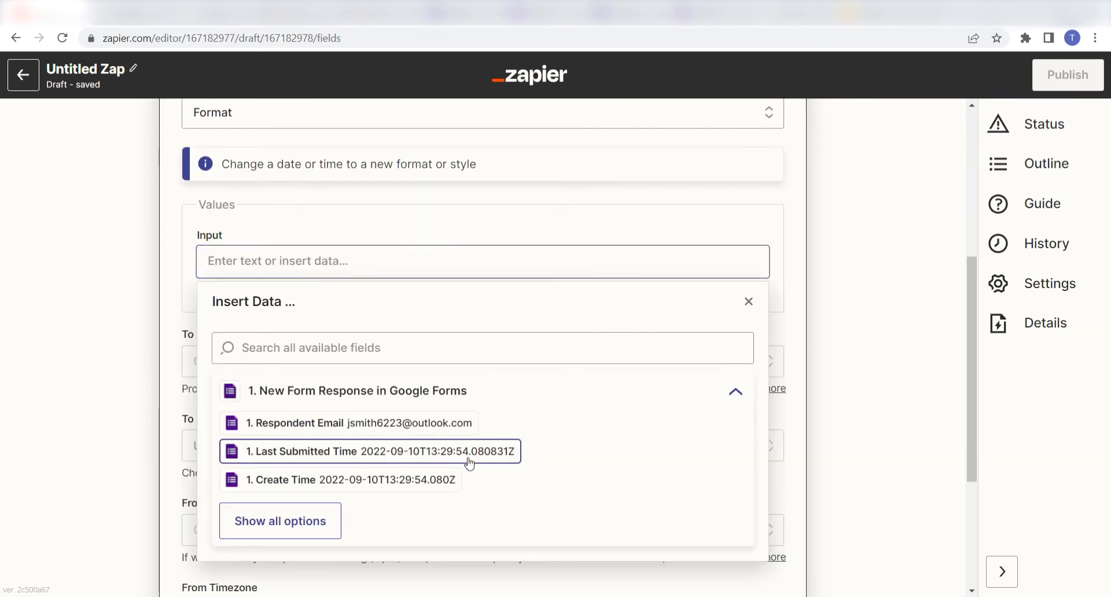
{"action": "left_click", "coordinate": [369, 451]}
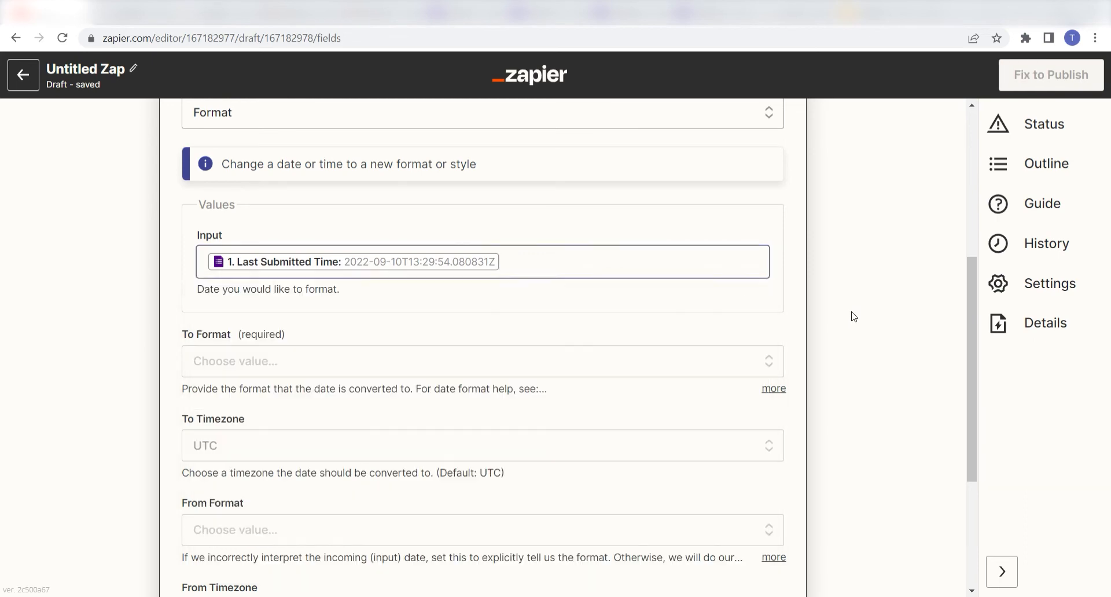
{"action": "mouse_move", "coordinate": [520, 365]}
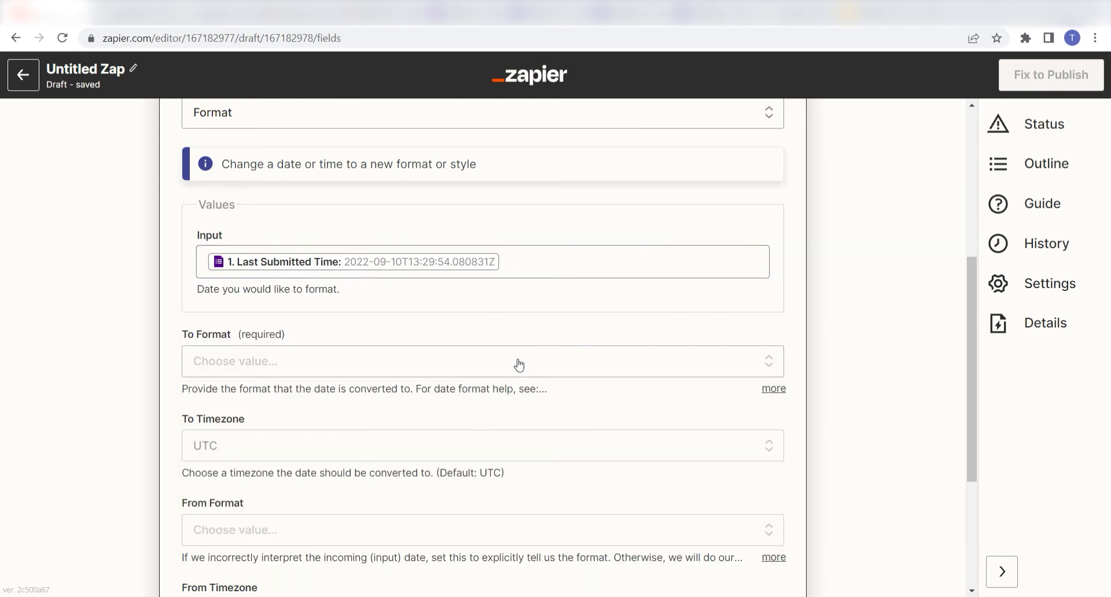
{"action": "left_click", "coordinate": [482, 361]}
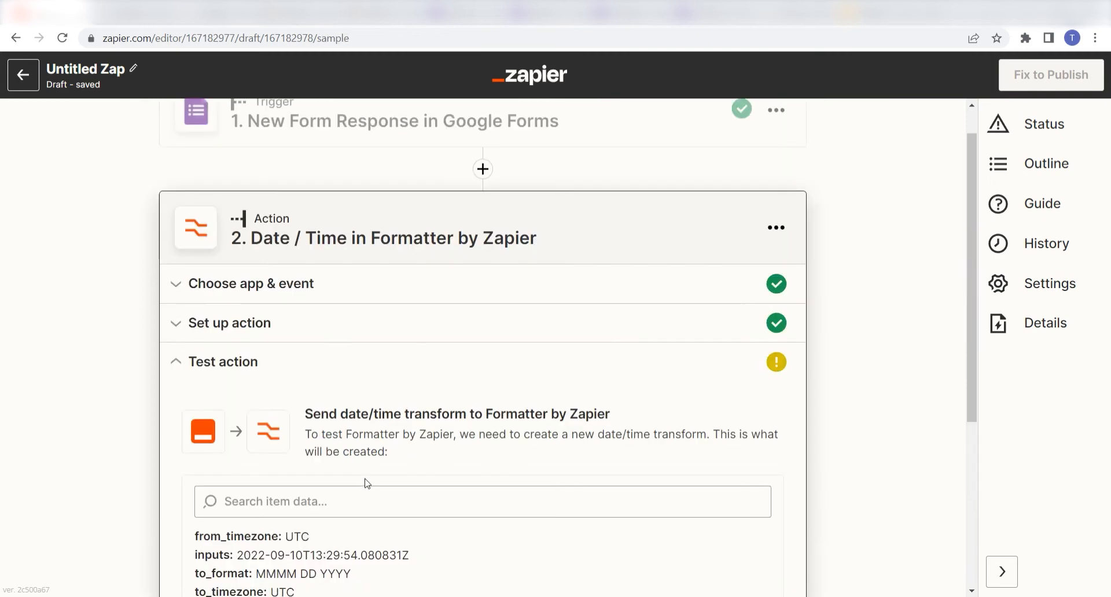
{"action": "scroll", "scroll_direction": "down", "scroll_amount": 3}
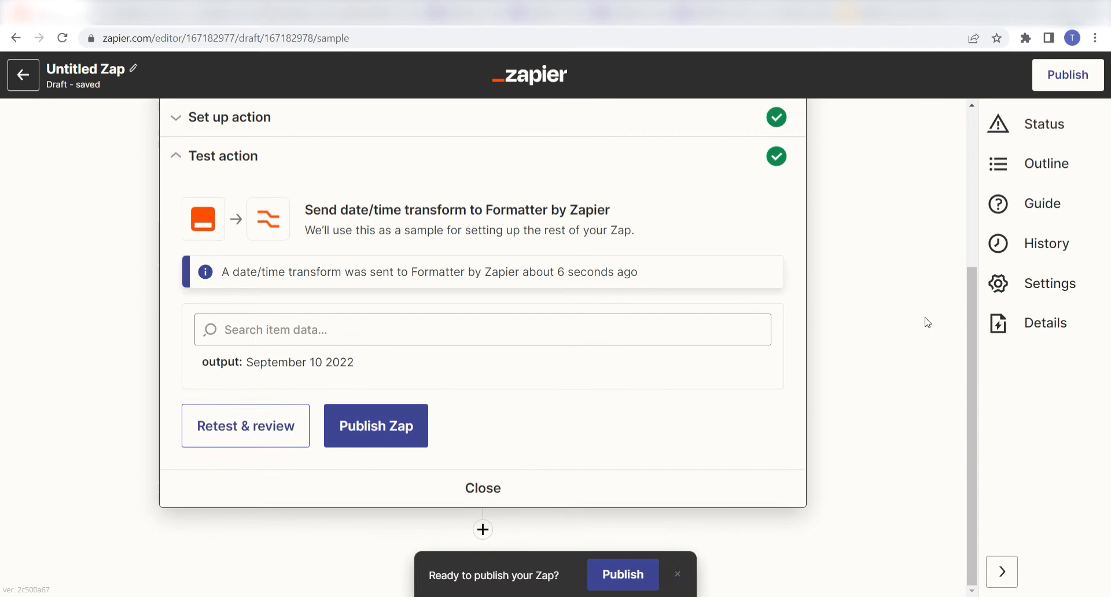
Add a Google Slides action with the Create Presentation From Template event
{"action": "left_click", "coordinate": [375, 426]}
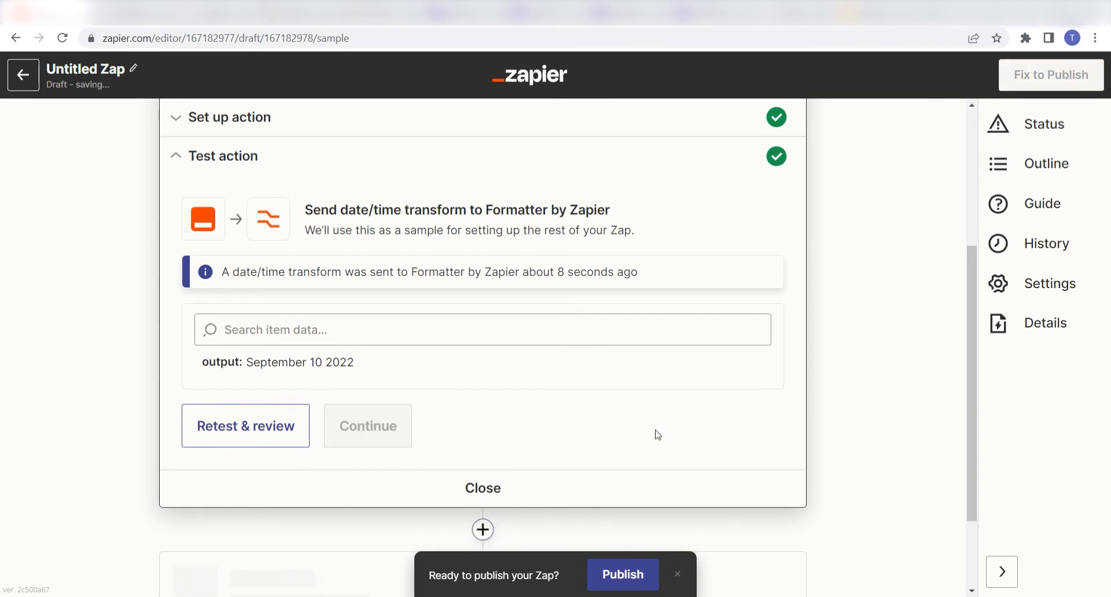
{"action": "left_click", "coordinate": [483, 529]}
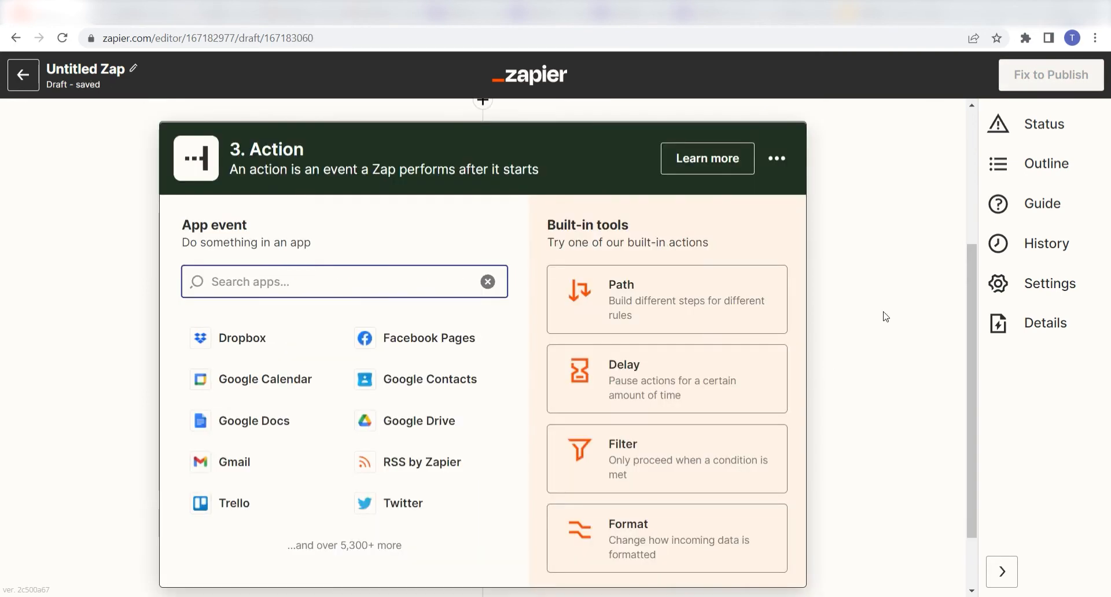
{"action": "type", "text": "google slides"}
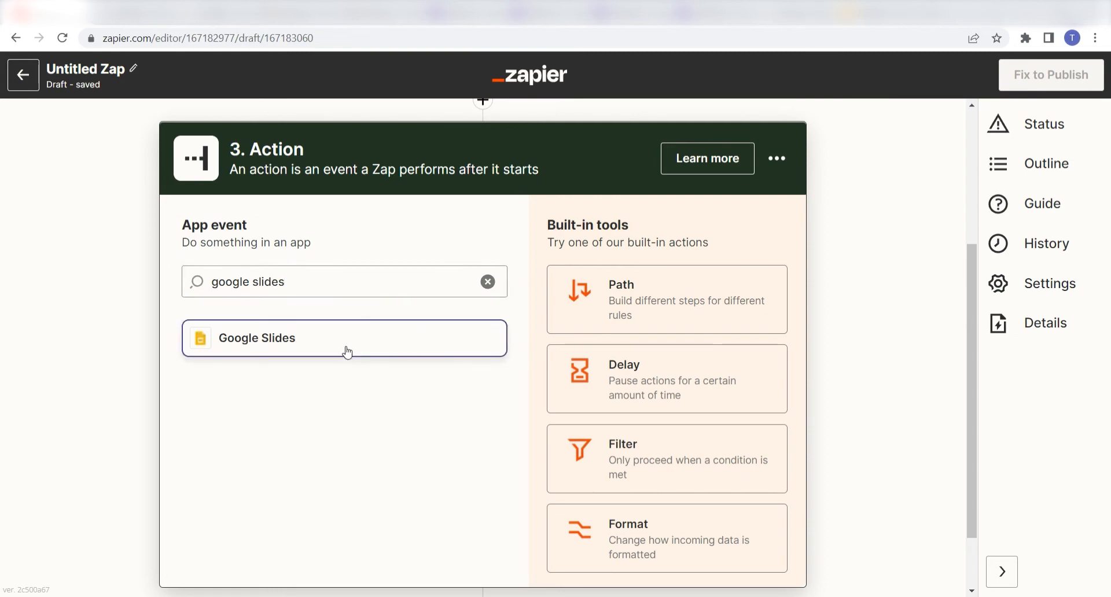
{"action": "left_click", "coordinate": [344, 338]}
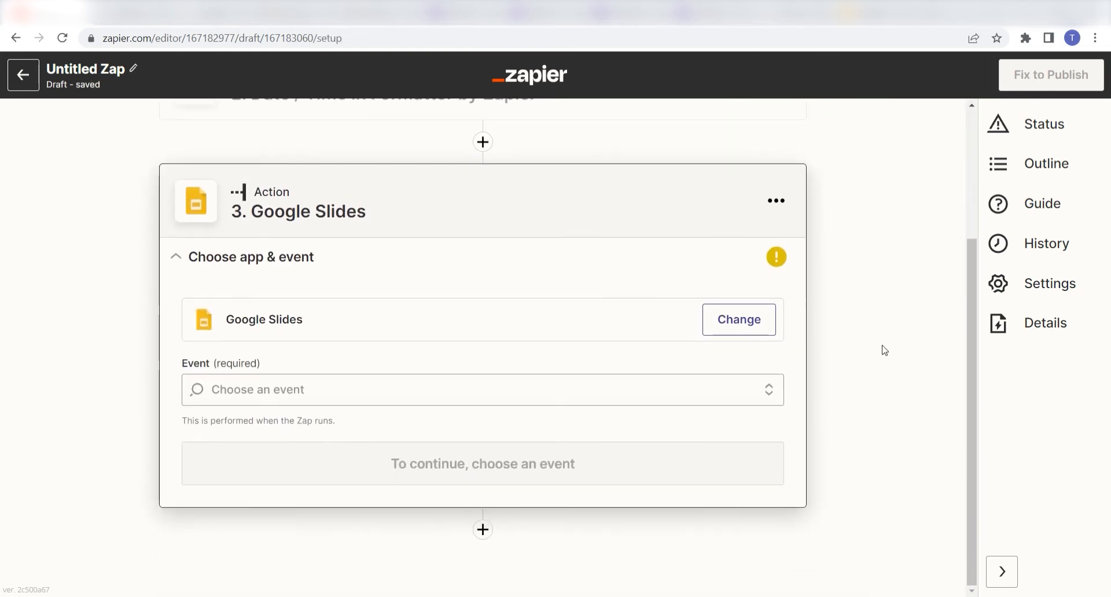
{"action": "left_click", "coordinate": [481, 390]}
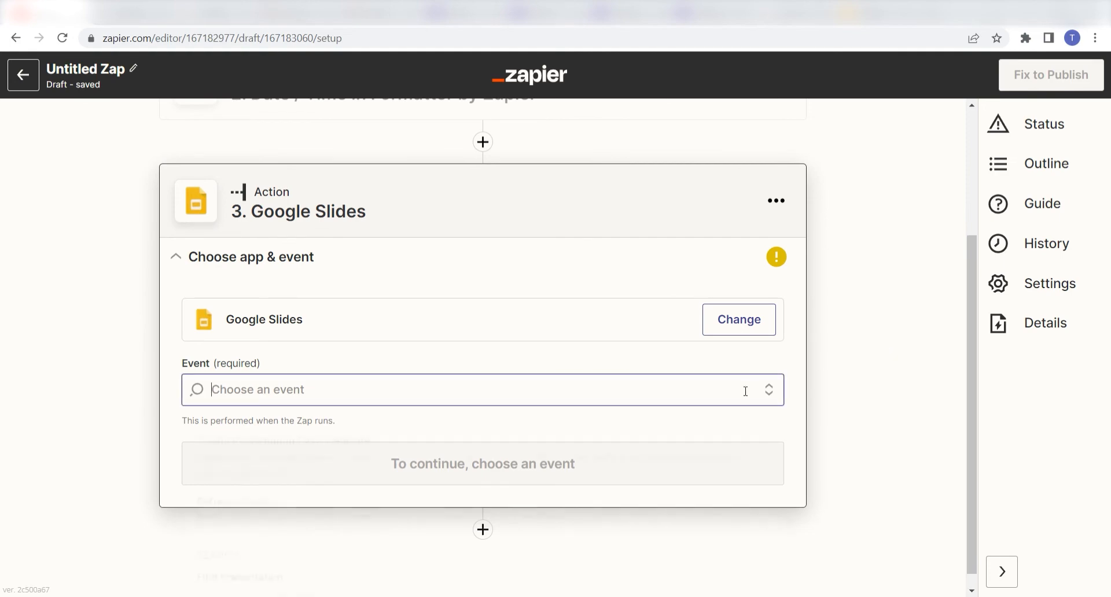
{"action": "left_click", "coordinate": [482, 389]}
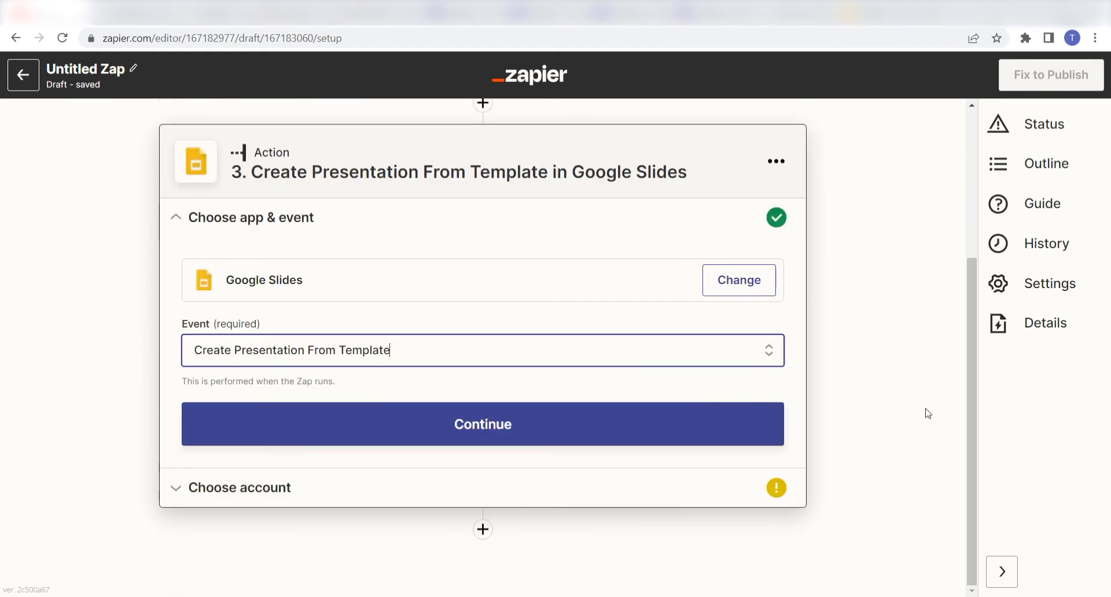
Connect a new Google account for the Google Slides step and allow Zapier access
{"action": "left_click", "coordinate": [482, 424]}
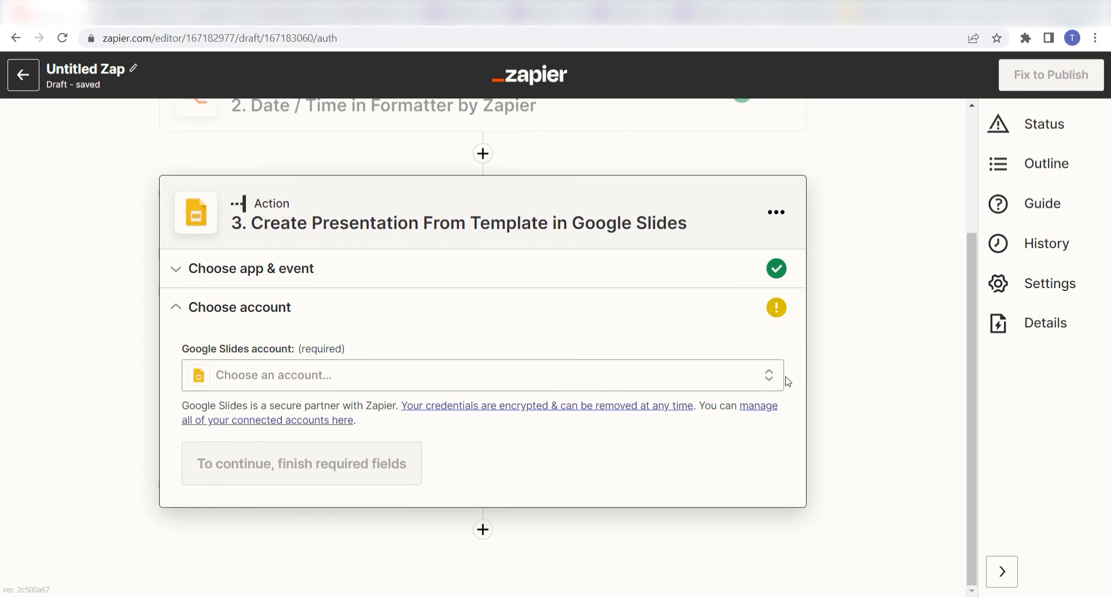
{"action": "left_click", "coordinate": [482, 375]}
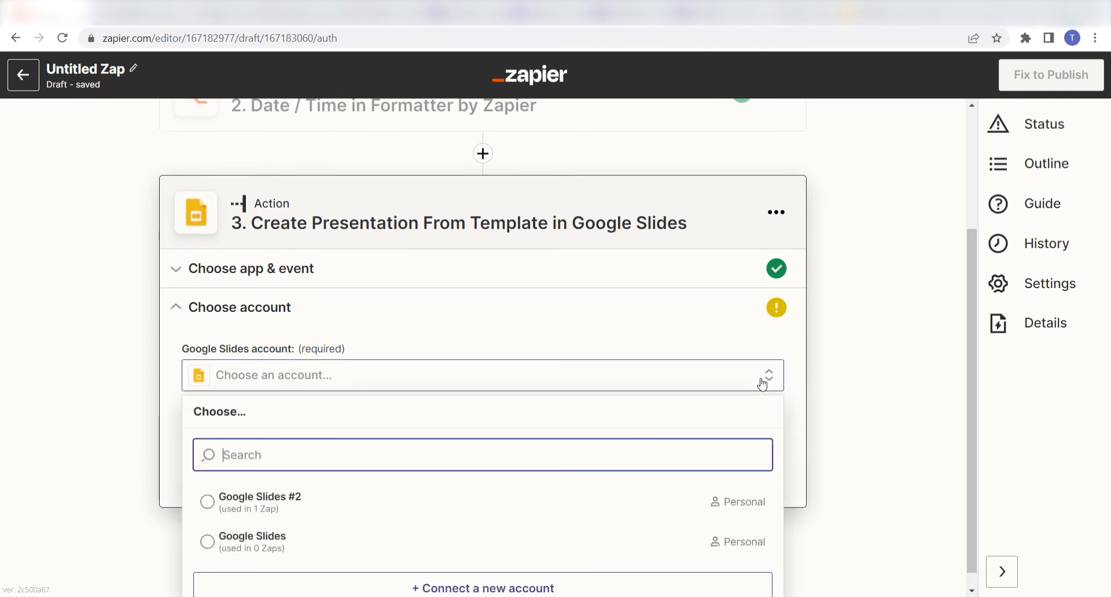
{"action": "left_click", "coordinate": [483, 587]}
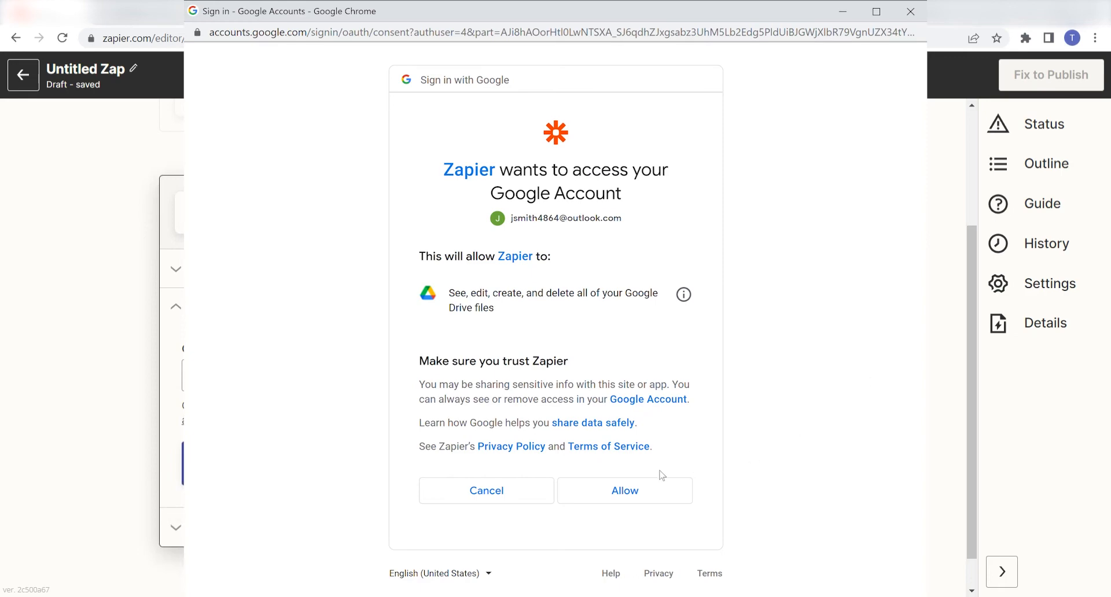
{"action": "left_click", "coordinate": [624, 490]}
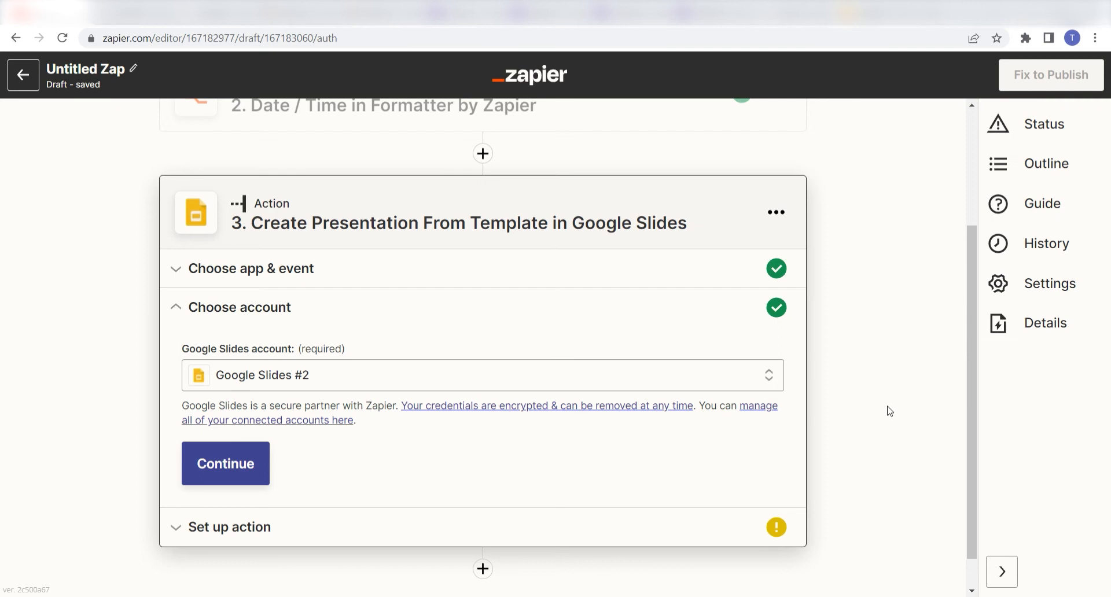
{"action": "mouse_move", "coordinate": [261, 479]}
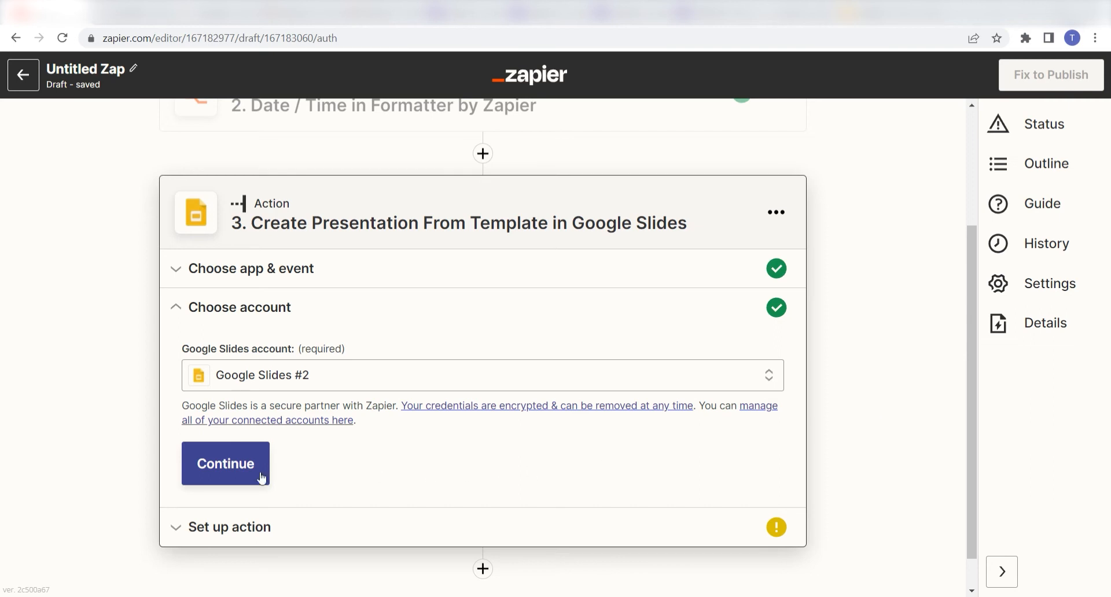
Title the presentation 'Zapier Case Study Form - Submitted by' plus the name answer and select the Zapier Case Study Survey template
{"action": "left_click", "coordinate": [226, 463]}
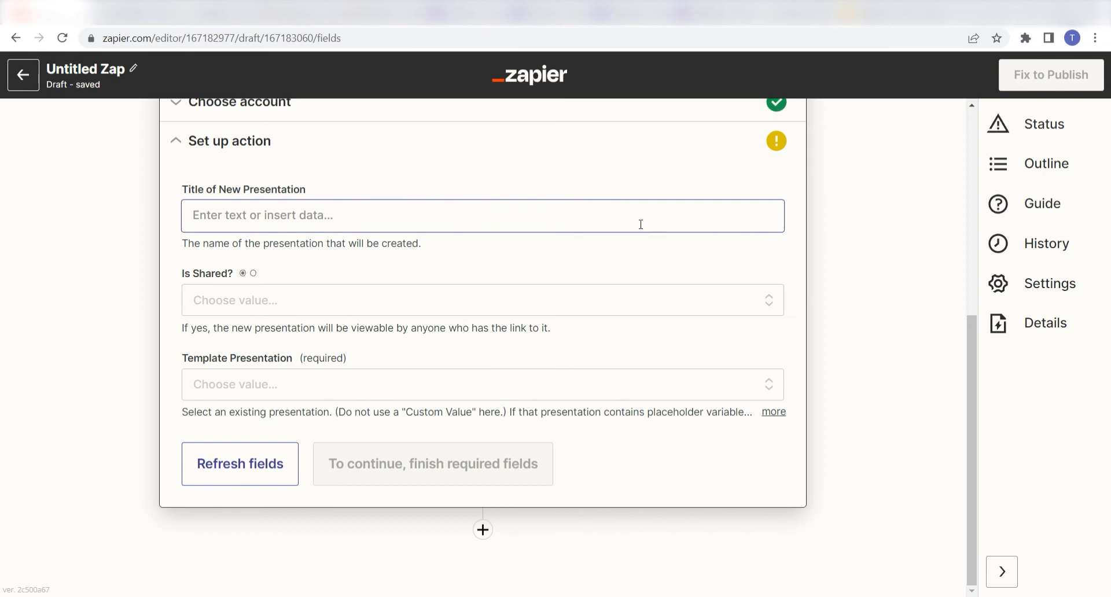
{"action": "mouse_move", "coordinate": [599, 220]}
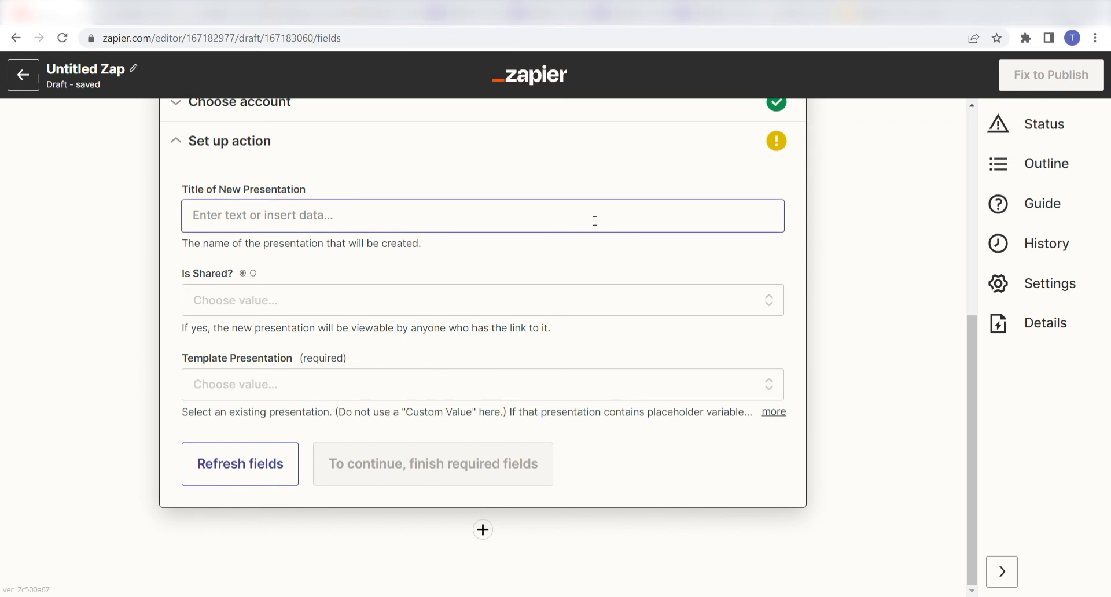
{"action": "type", "text": "Zapier Case Study Form - Submitted by 1. What is your name?: No data"}
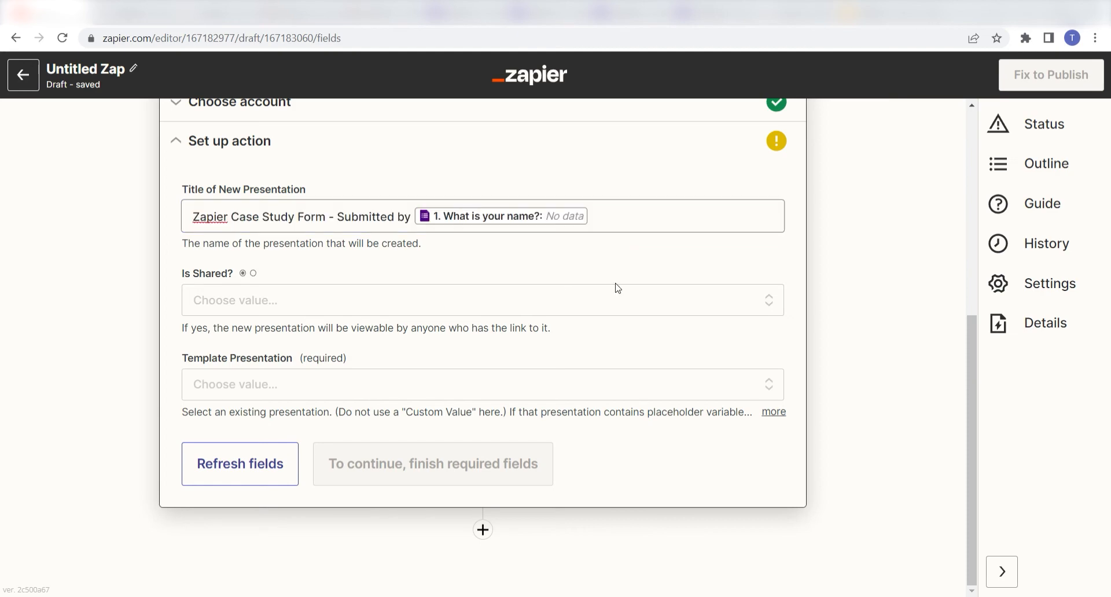
{"action": "left_click", "coordinate": [483, 384]}
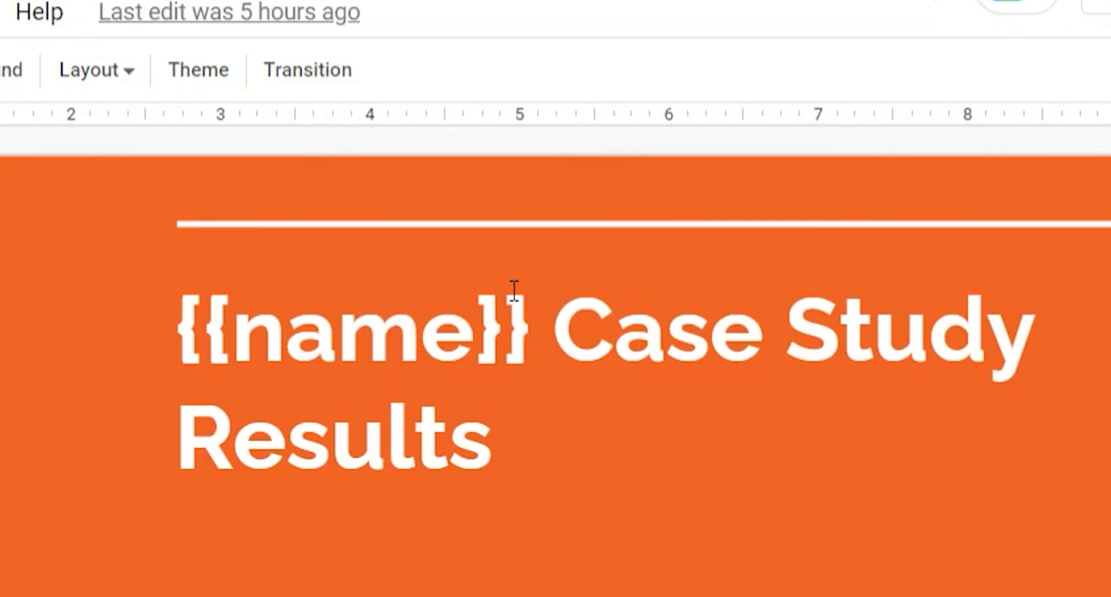
{"action": "double_click", "coordinate": [347, 330]}
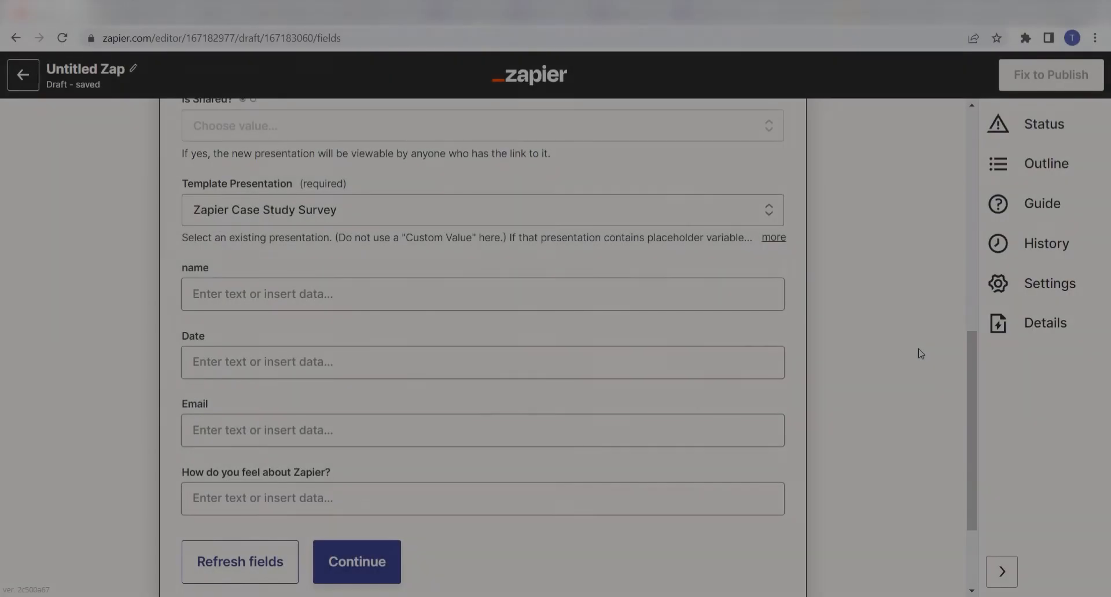
Map the name answer, formatted date, and Zapier-feelings answer into the template's placeholder fields
{"action": "left_click", "coordinate": [481, 294]}
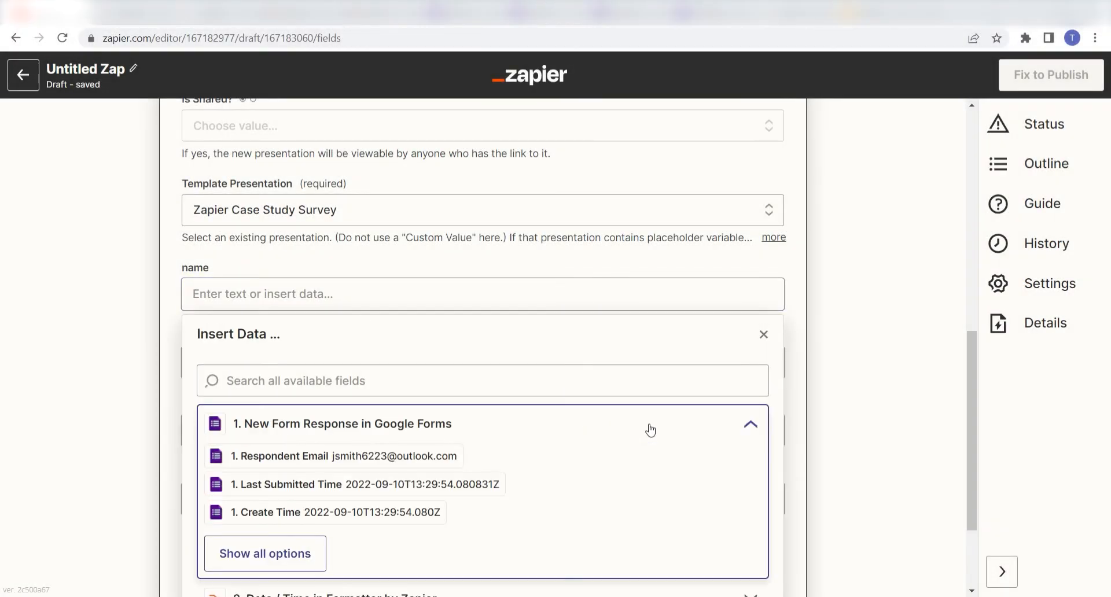
{"action": "left_click", "coordinate": [264, 553]}
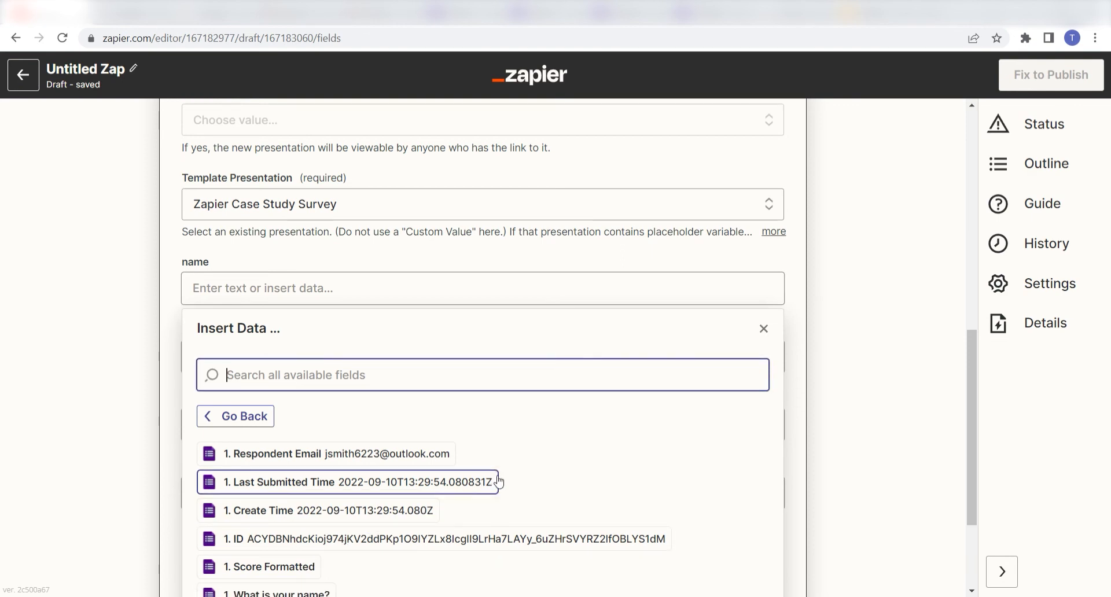
{"action": "left_click", "coordinate": [284, 590]}
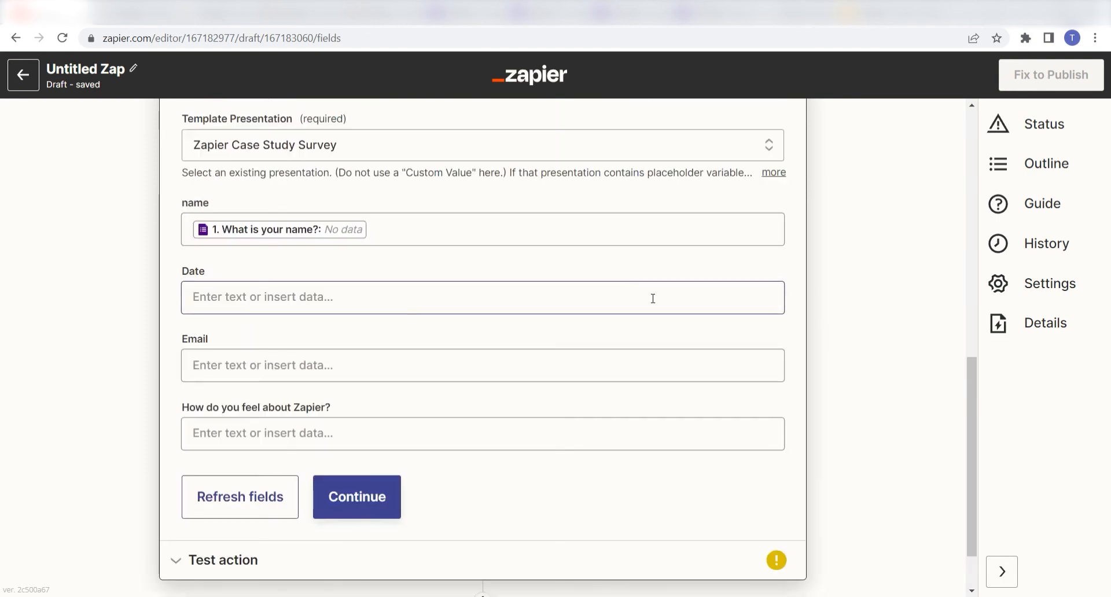
{"action": "left_click", "coordinate": [484, 296]}
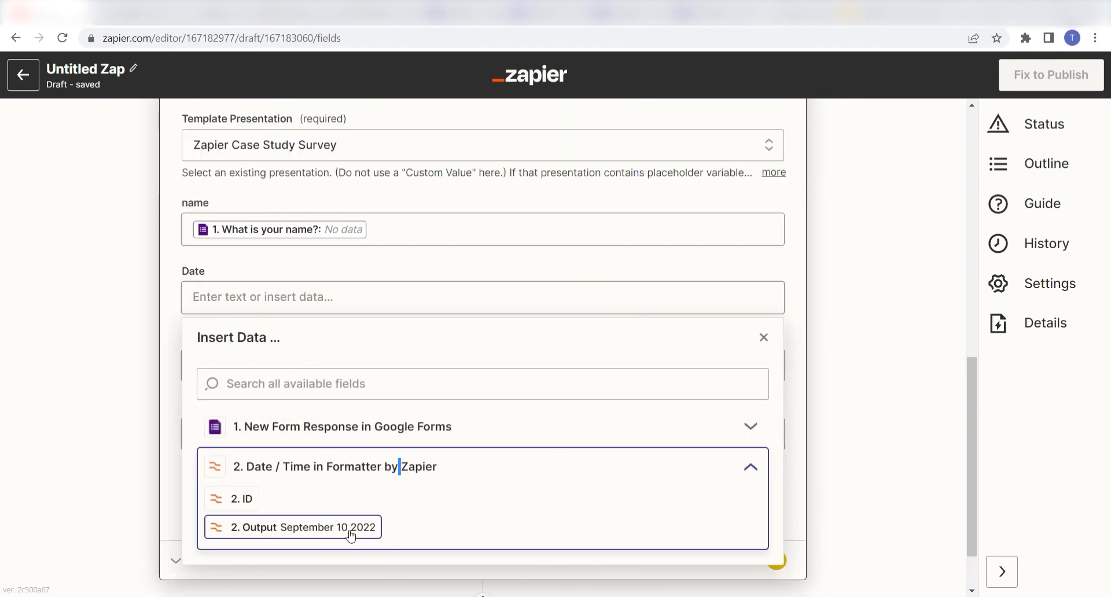
{"action": "left_click", "coordinate": [290, 527]}
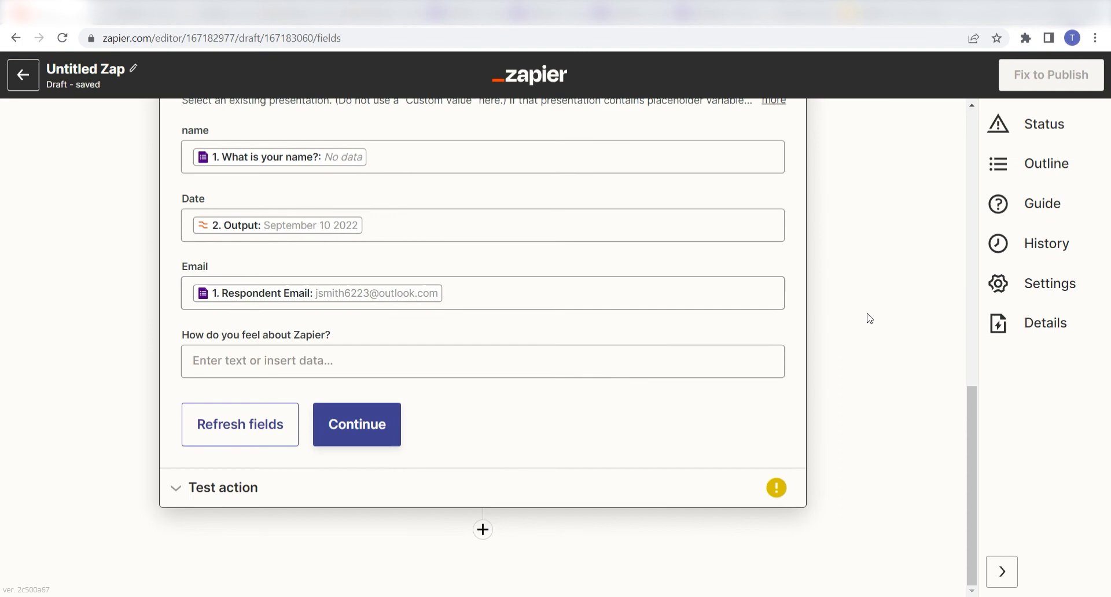
{"action": "mouse_move", "coordinate": [929, 361]}
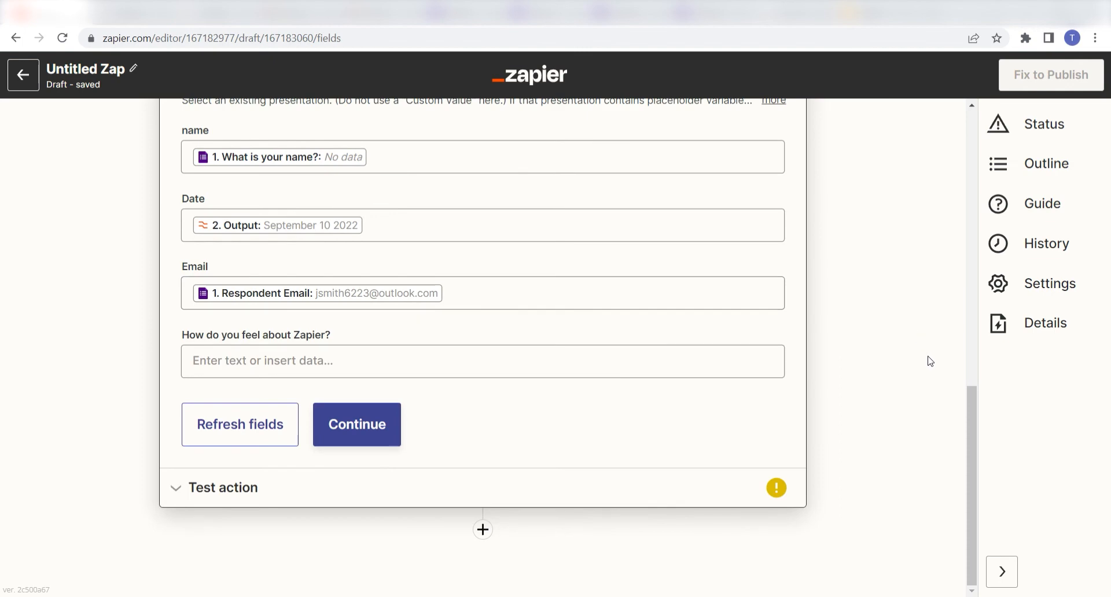
{"action": "left_click", "coordinate": [357, 425]}
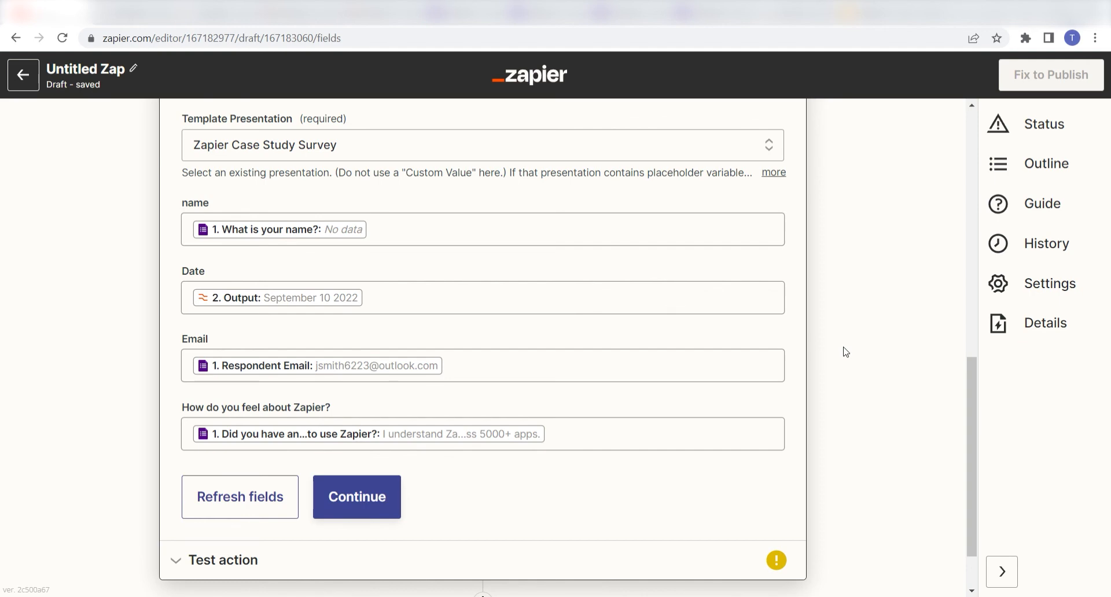
{"action": "mouse_move", "coordinate": [642, 501]}
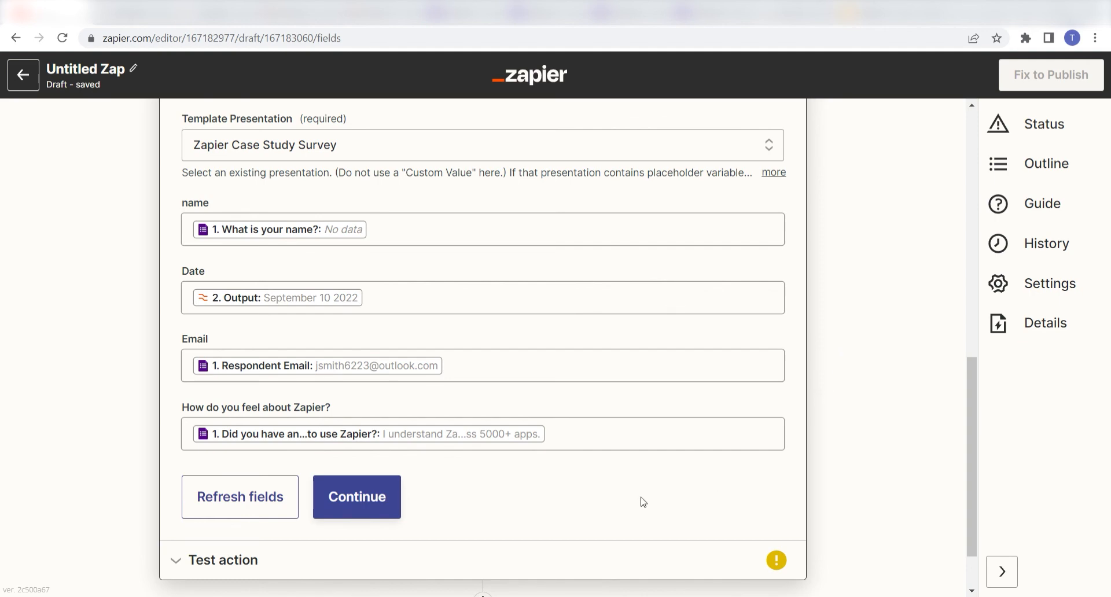
Continue past field setup and view the second slide of the generated presentation
{"action": "left_click", "coordinate": [357, 497]}
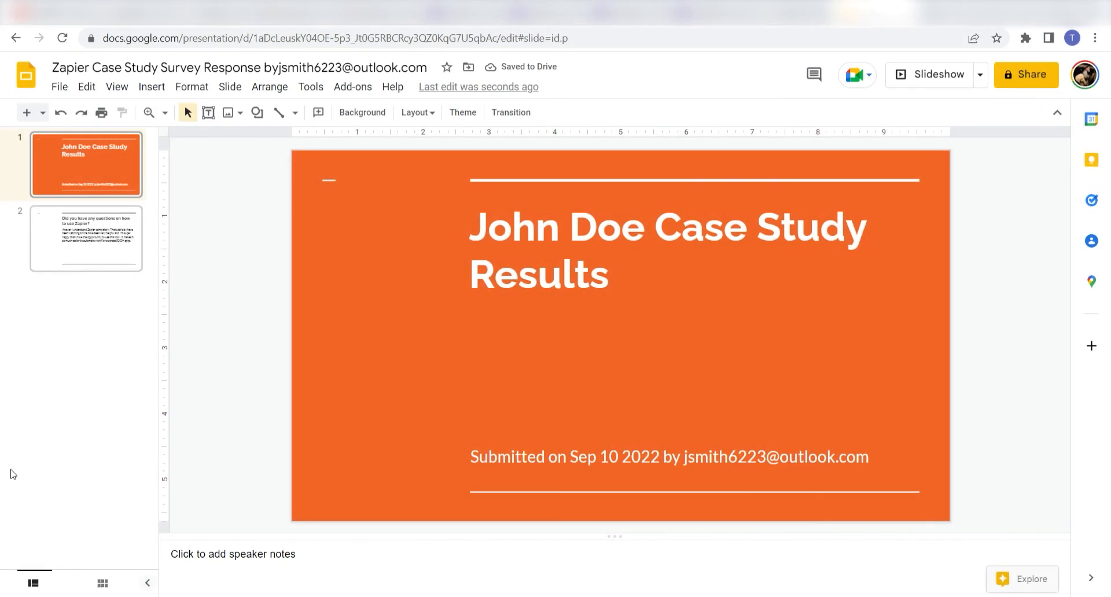
{"action": "left_click", "coordinate": [85, 239]}
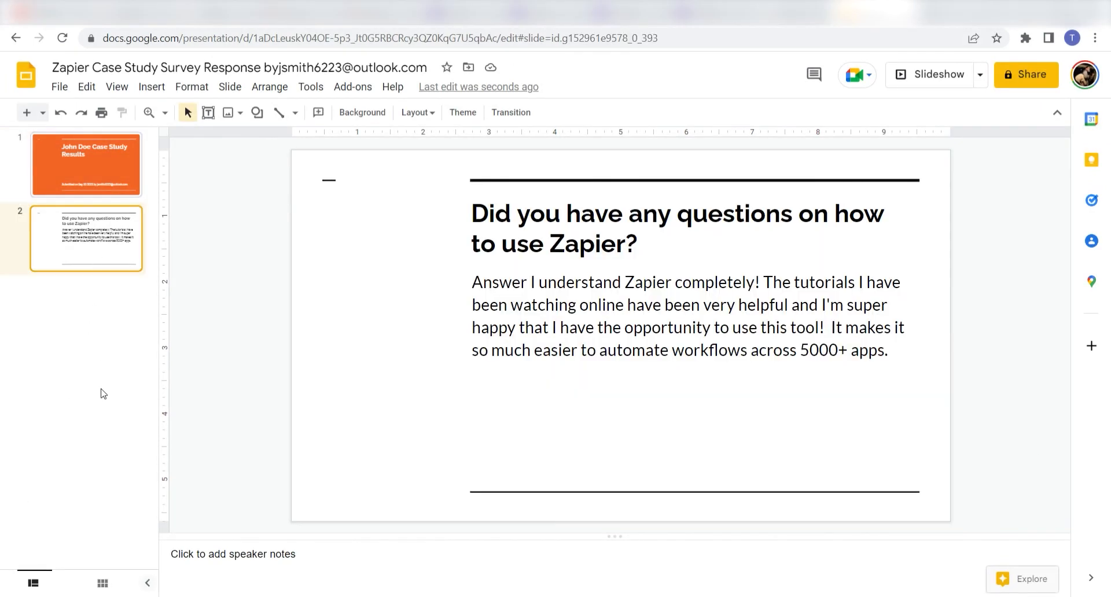